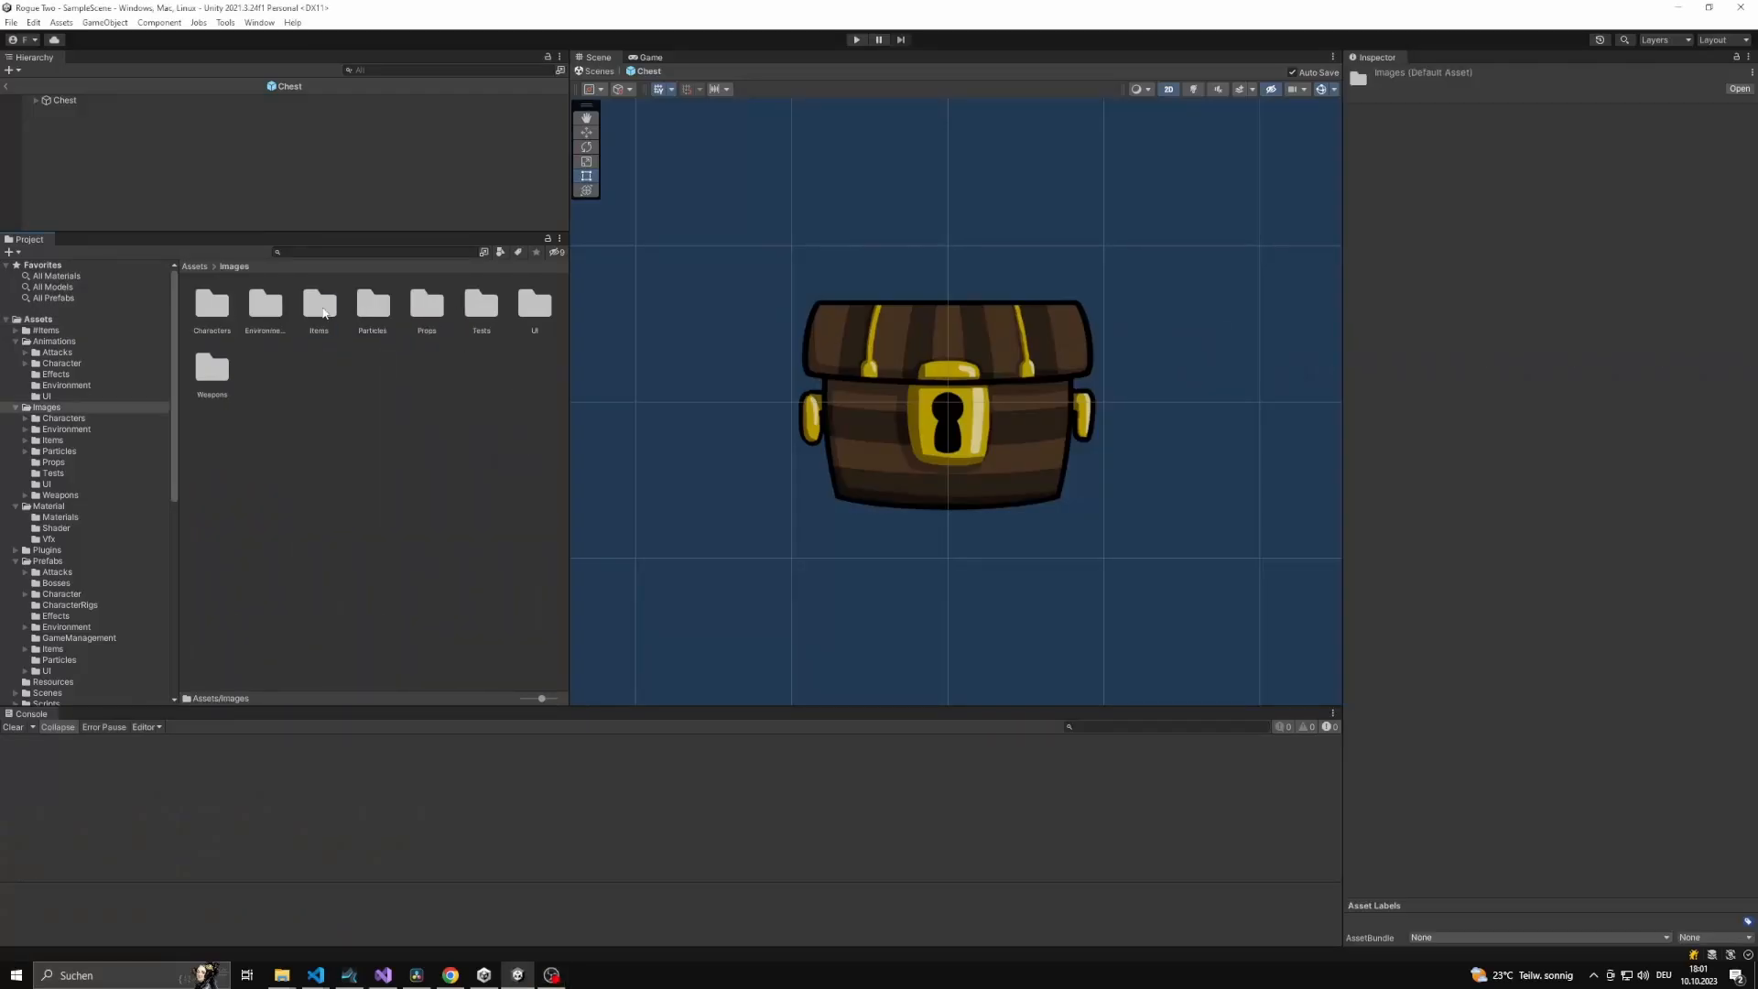
- Start downloading the Godot Engine .NET 4.1.2 edition for Windows from godotengine.org
left_click(855, 38)
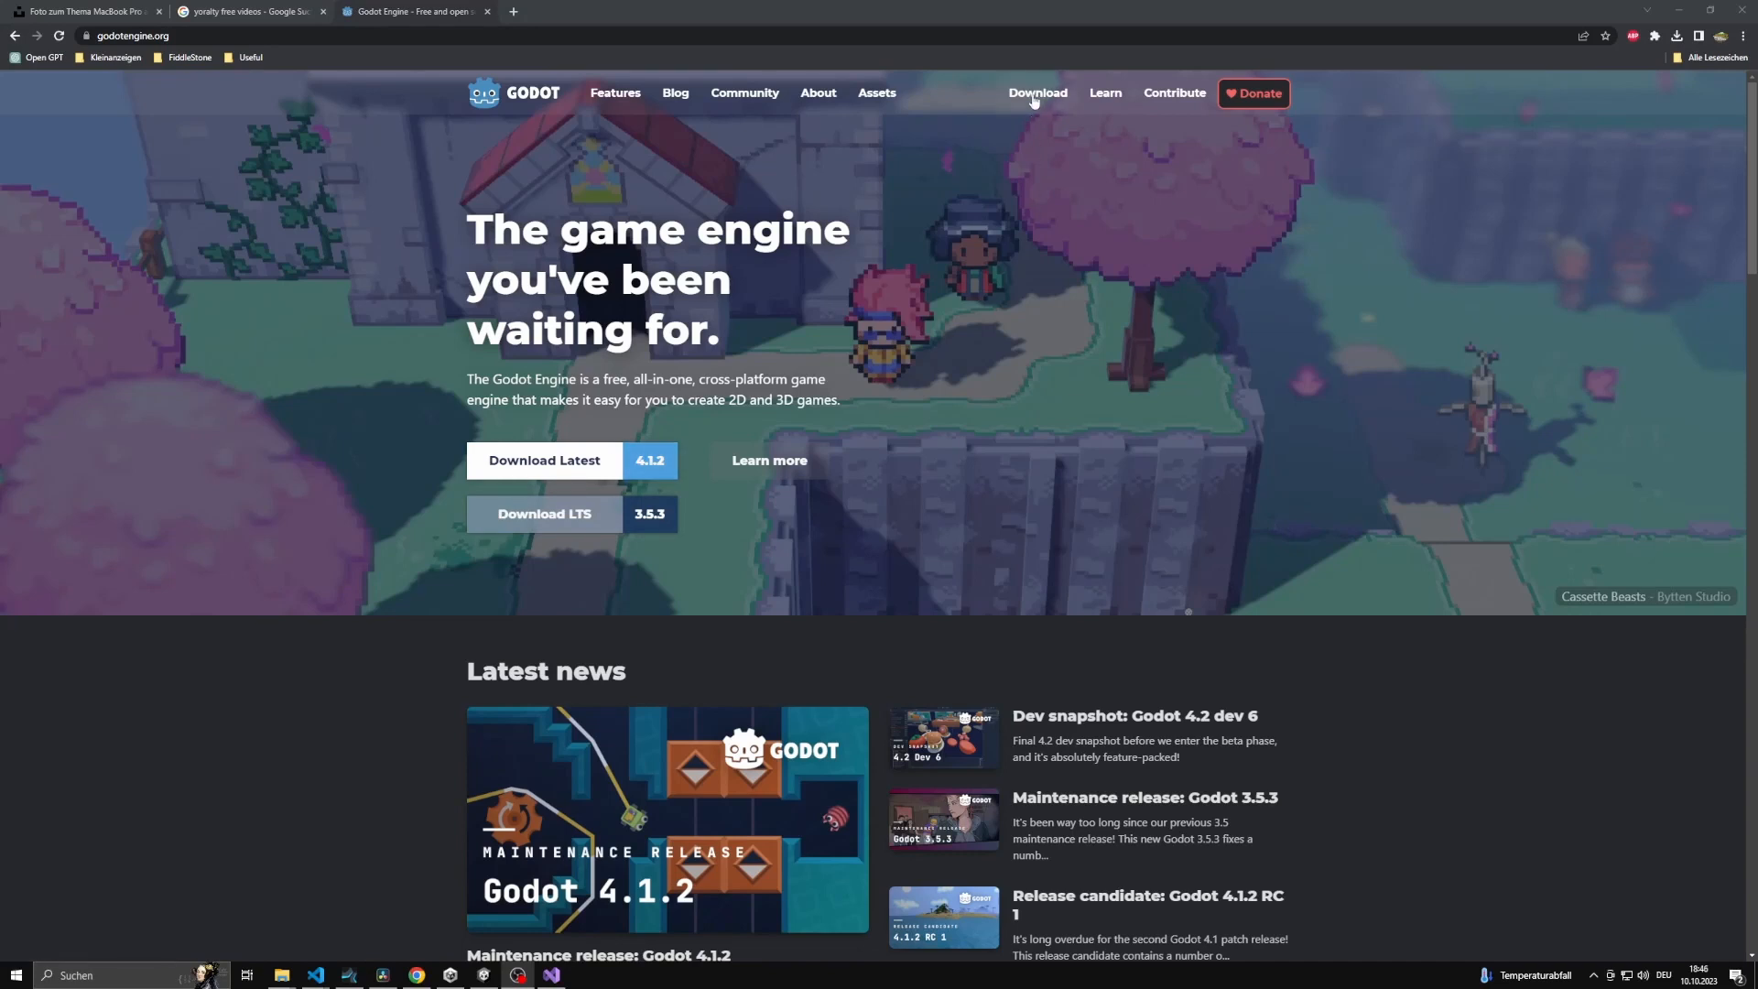
left_click(1035, 94)
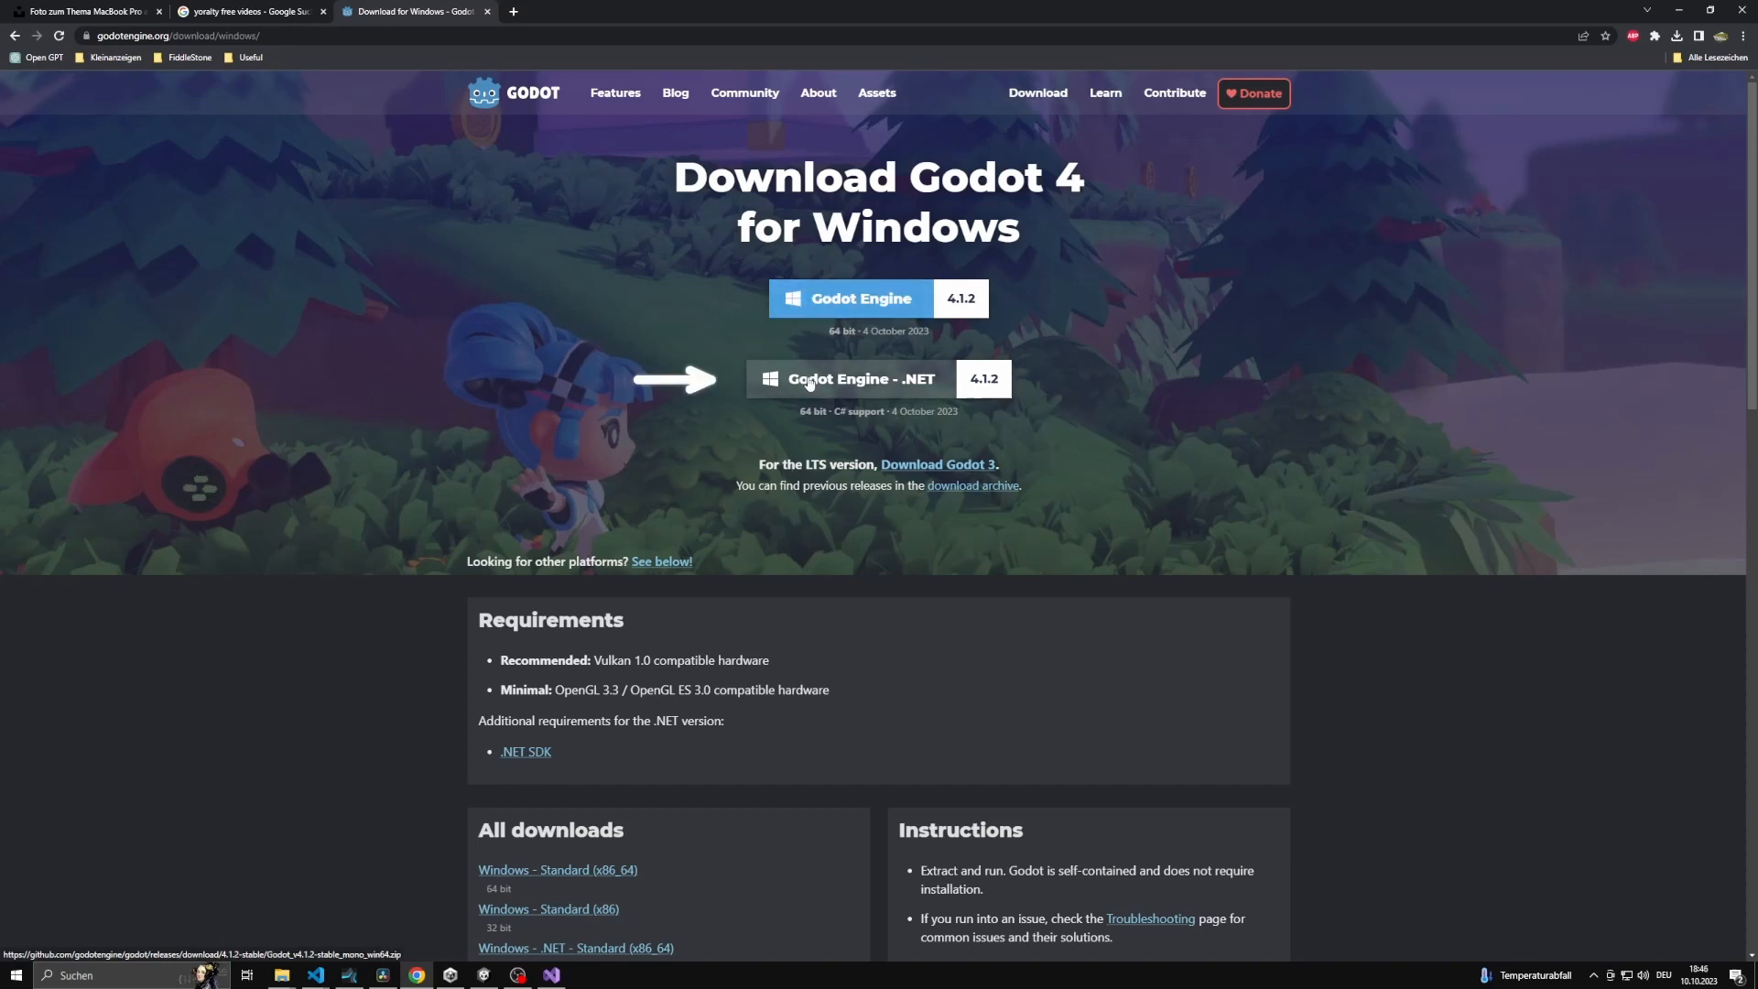
left_click(862, 377)
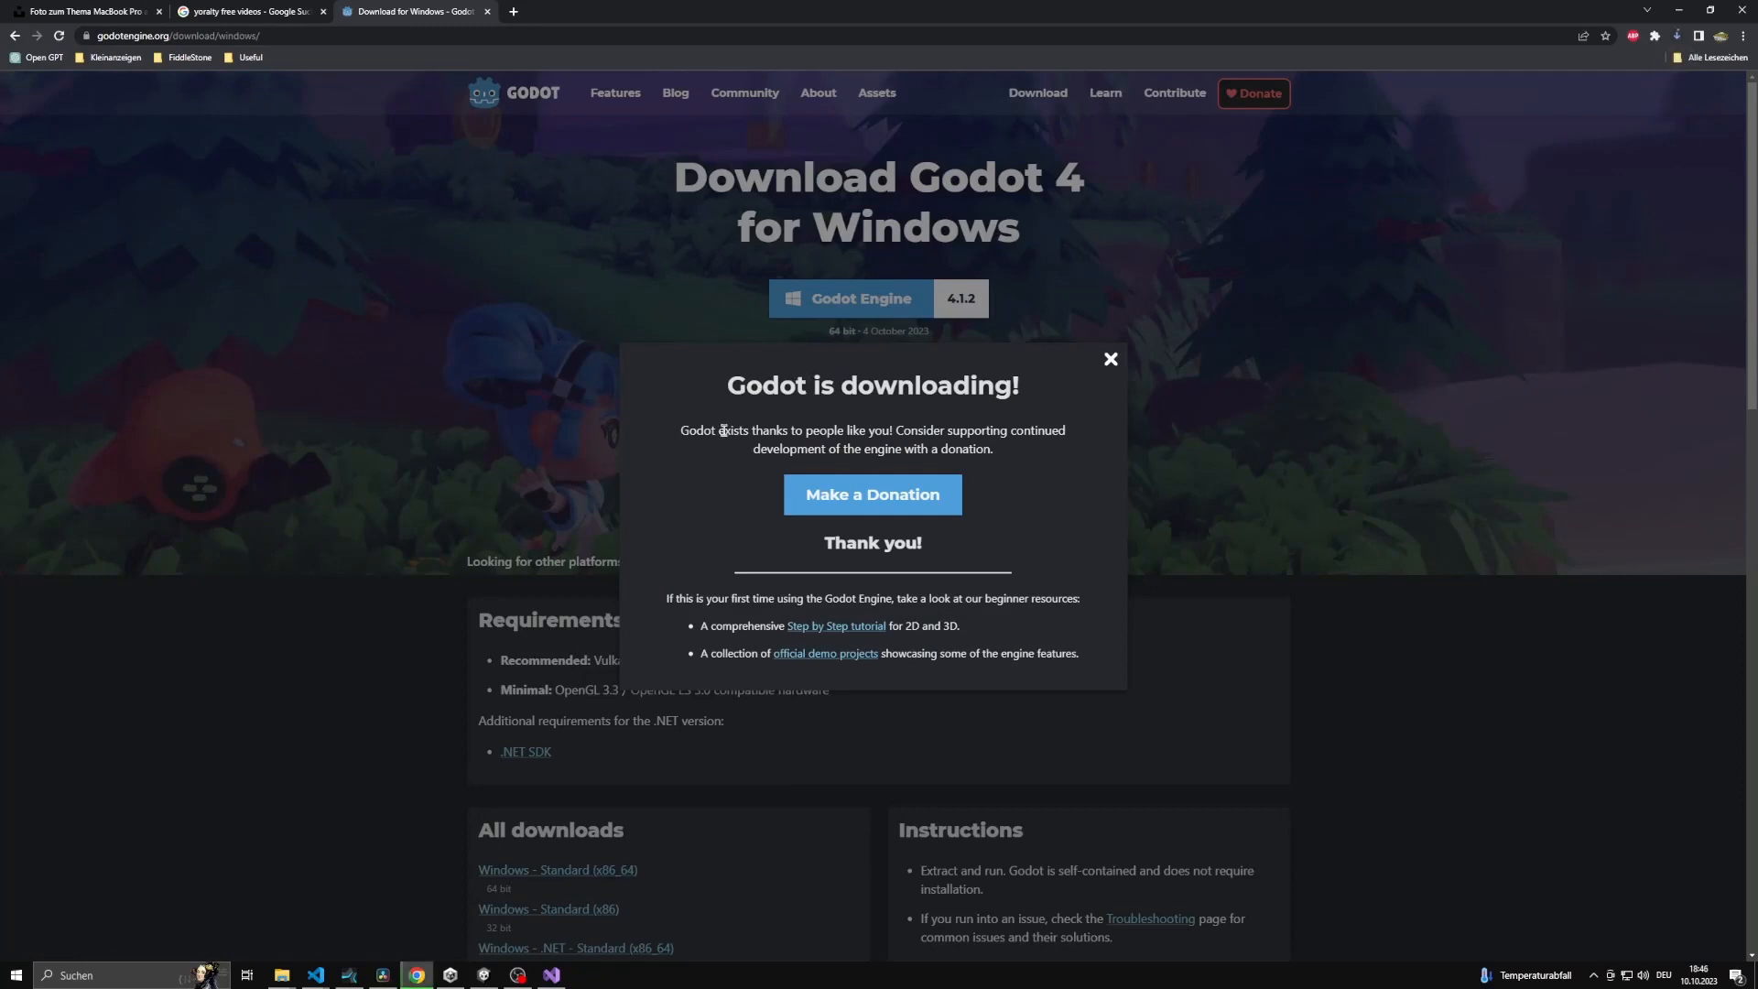
mouse_move(1110, 360)
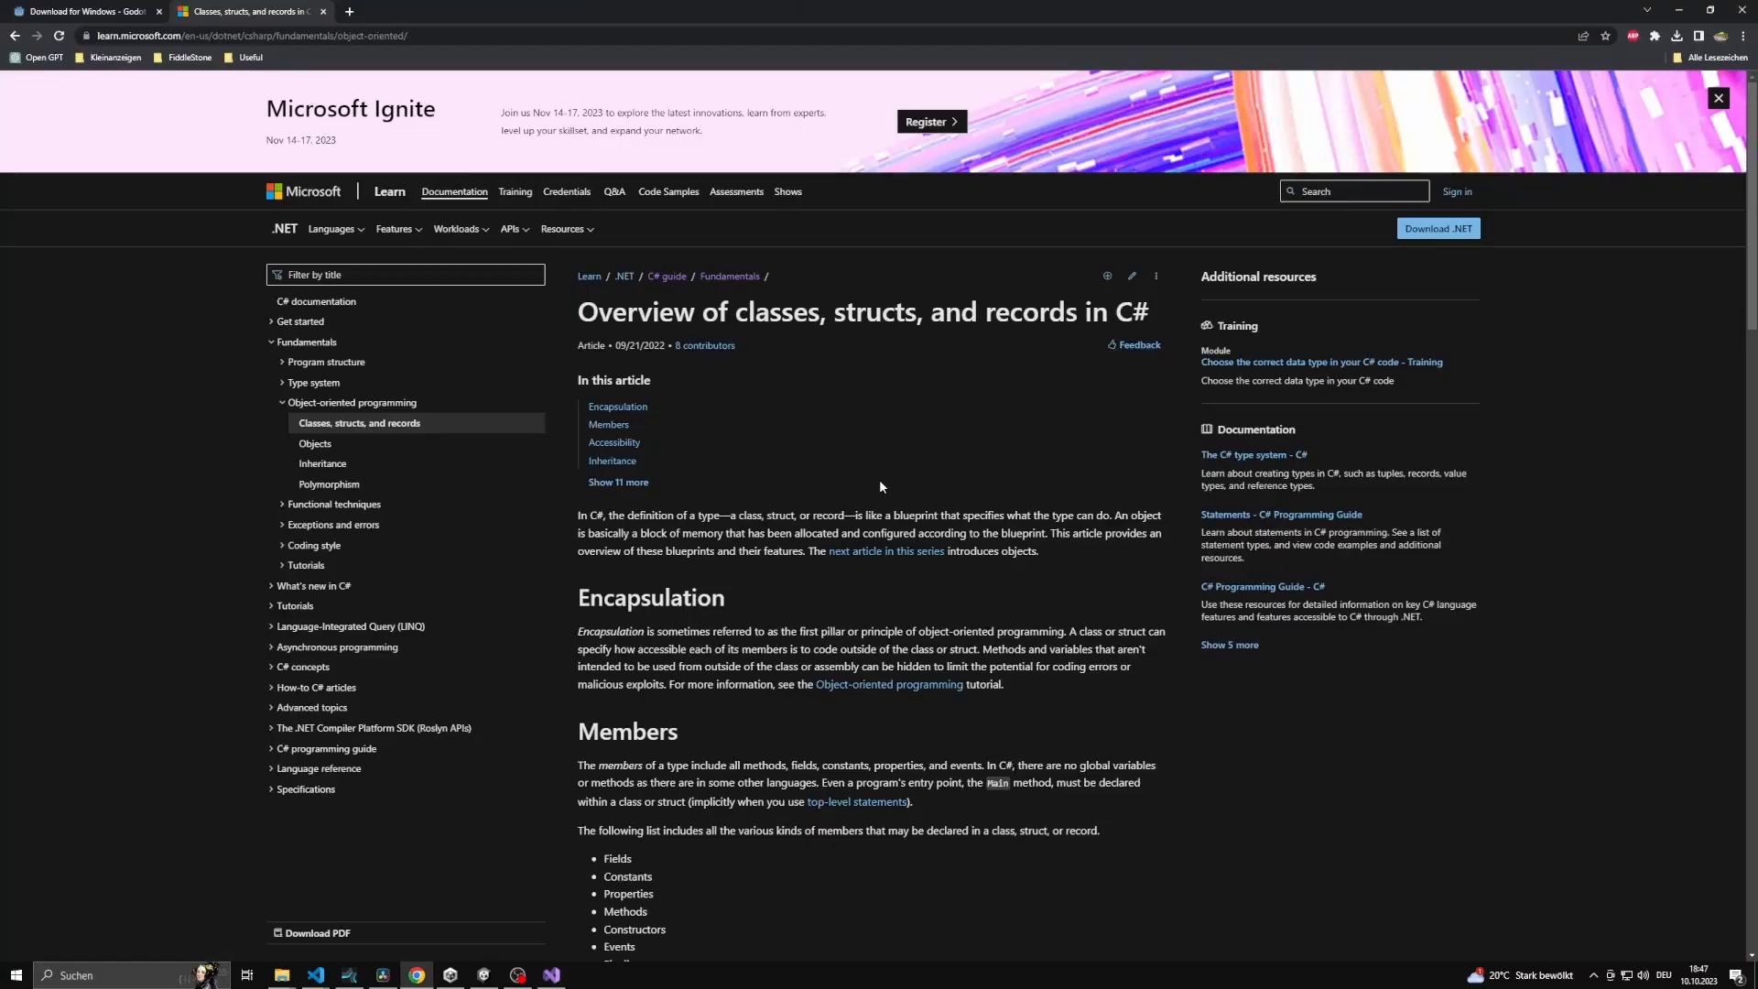
- Read through the Microsoft Learn C# classes article, then switch to the Godot Docs GDScript reference
scroll("down", 3)
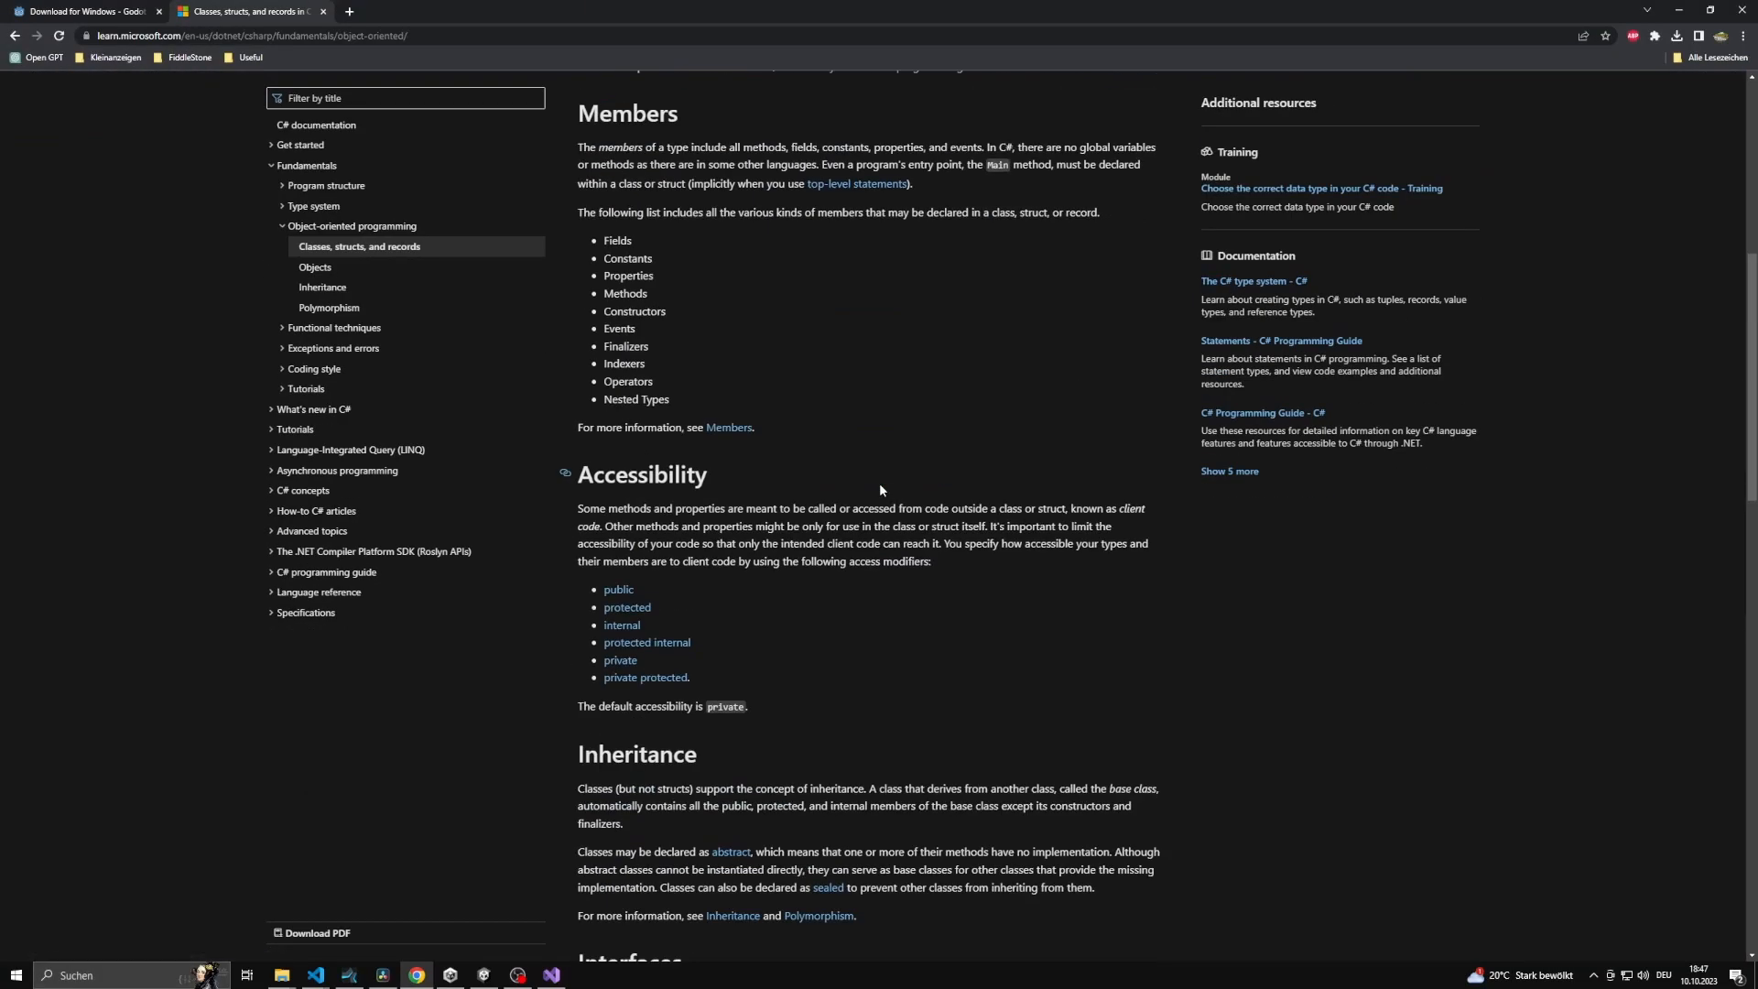
scroll("down", 3)
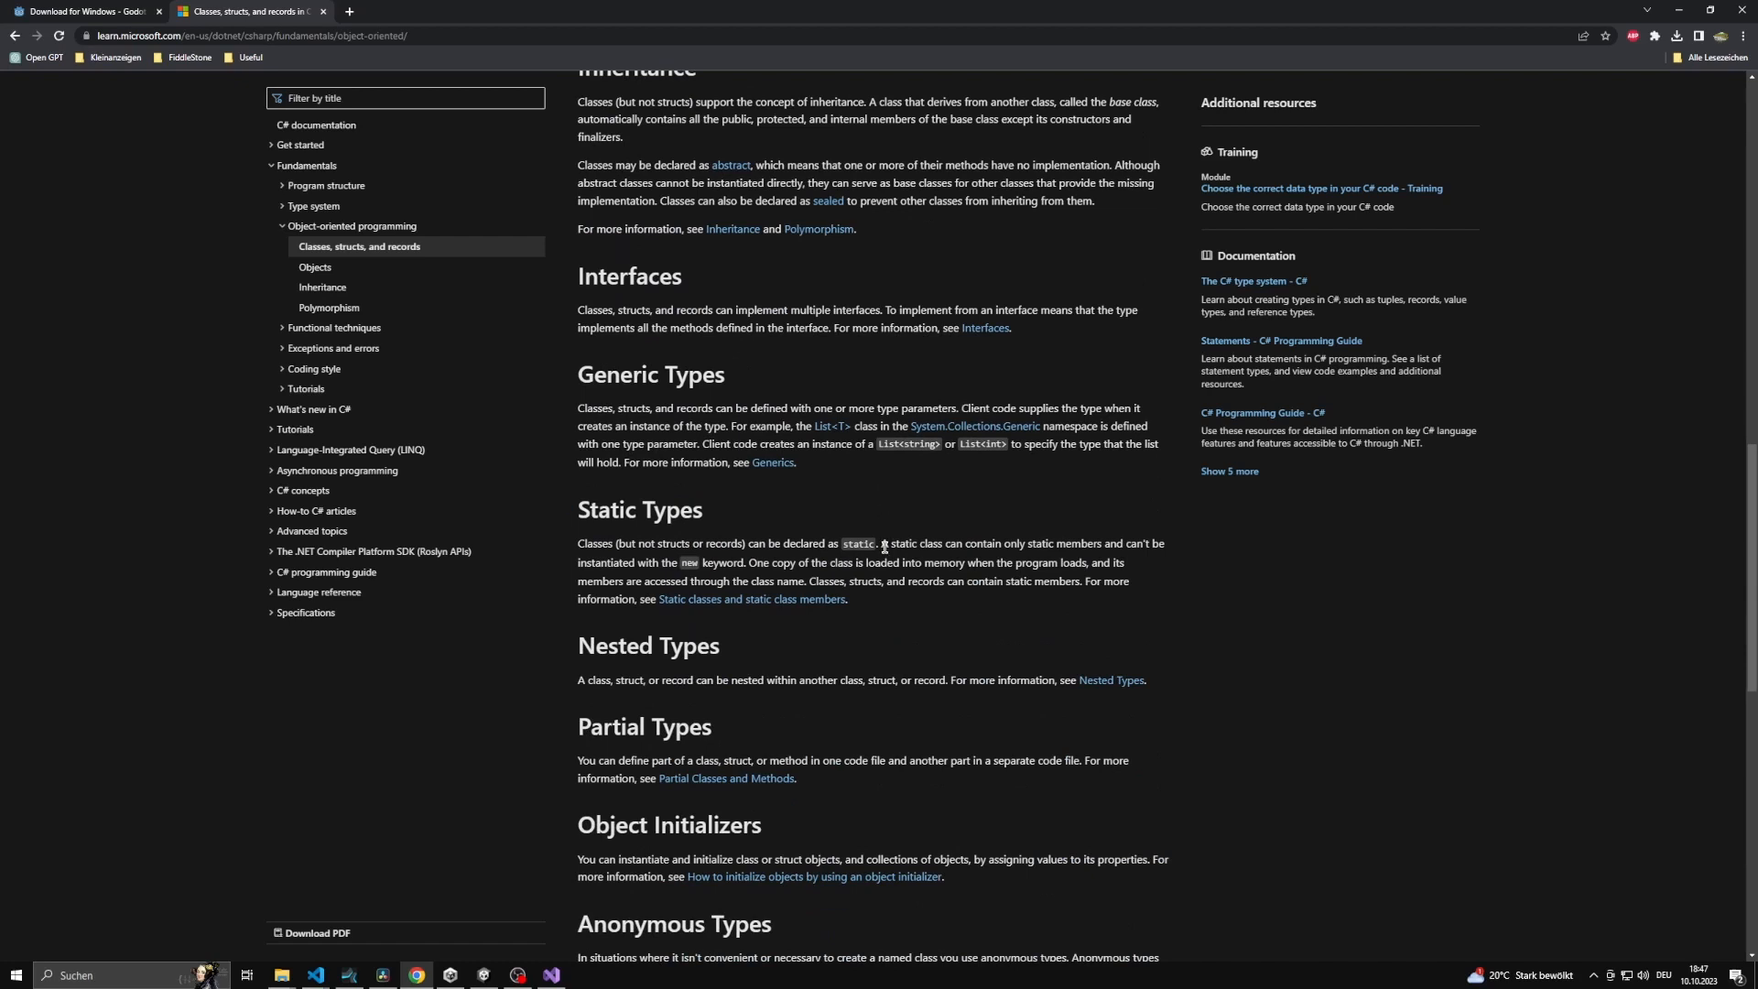
scroll("down", 3)
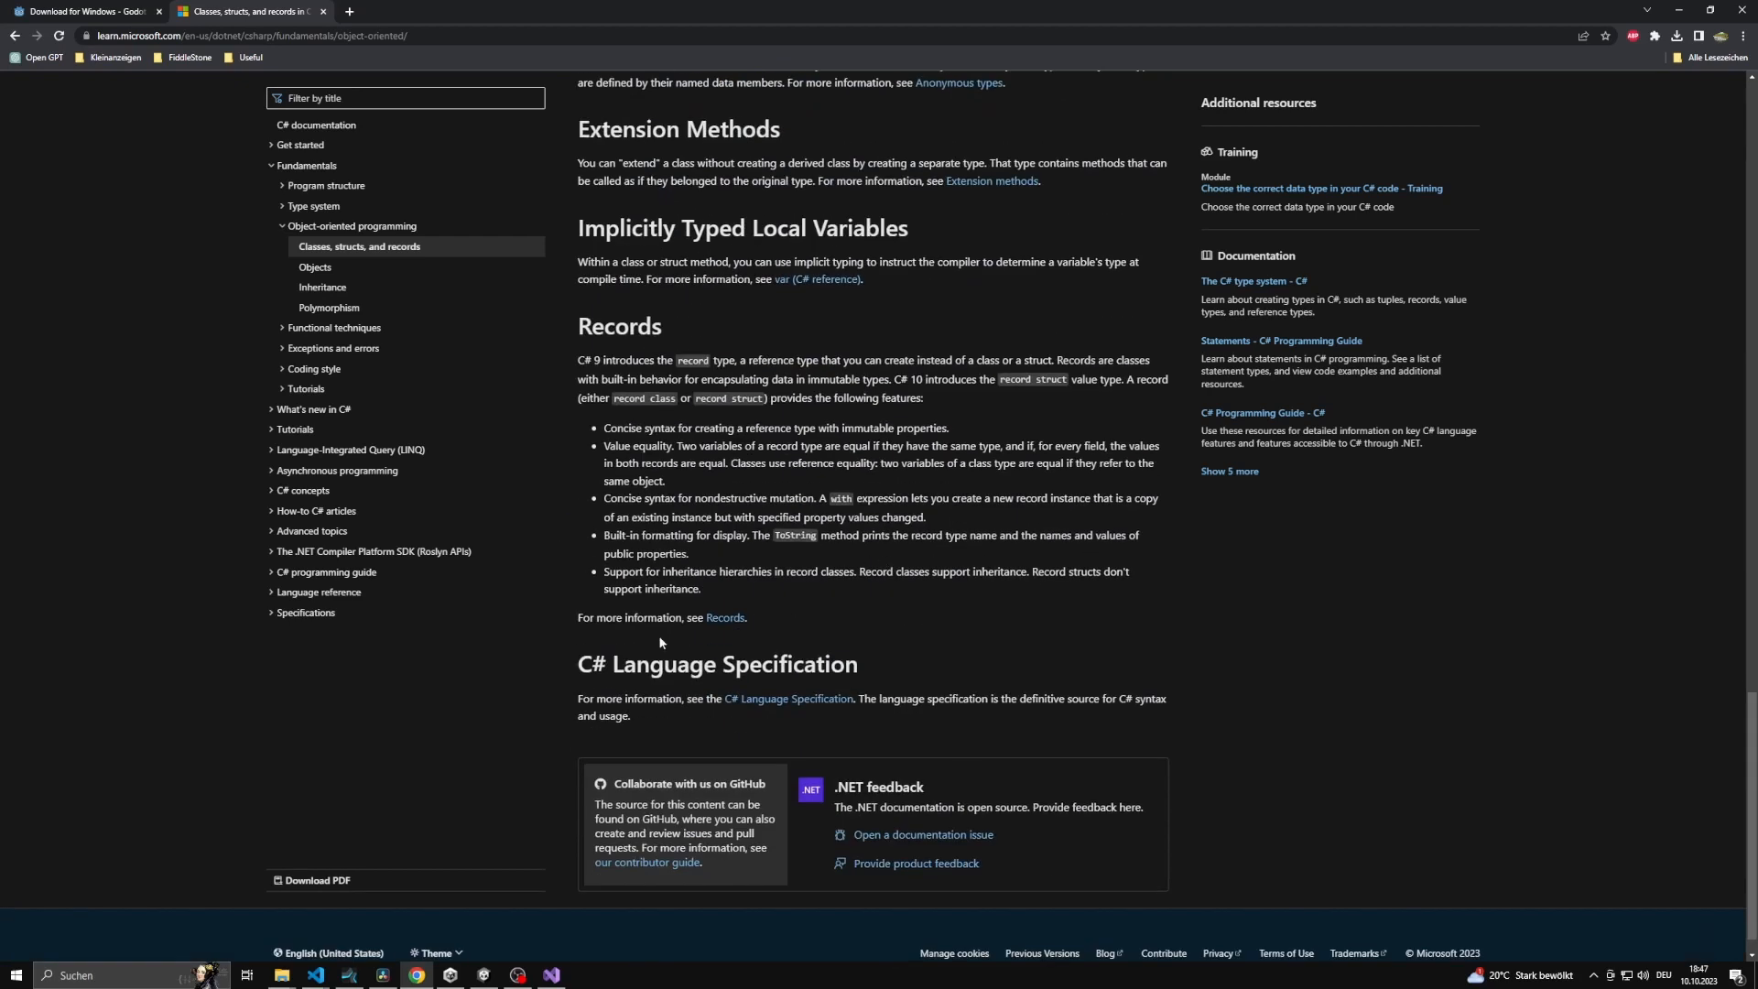
left_click(581, 11)
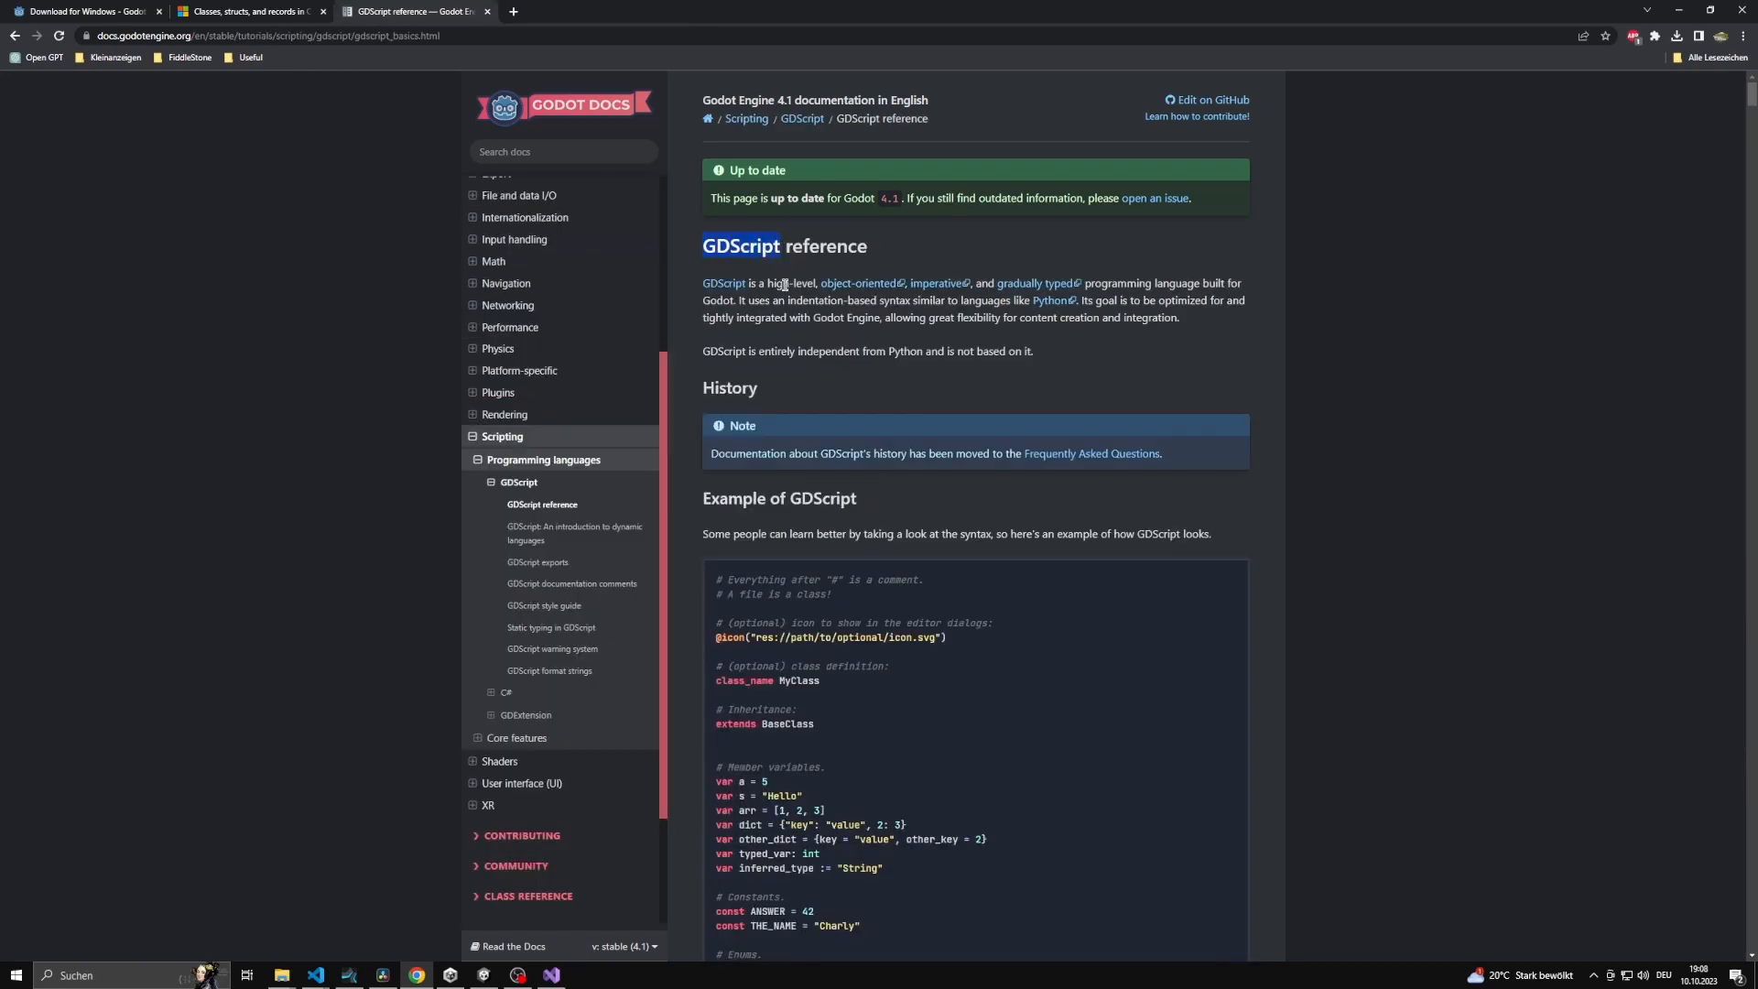
mouse_move(724, 282)
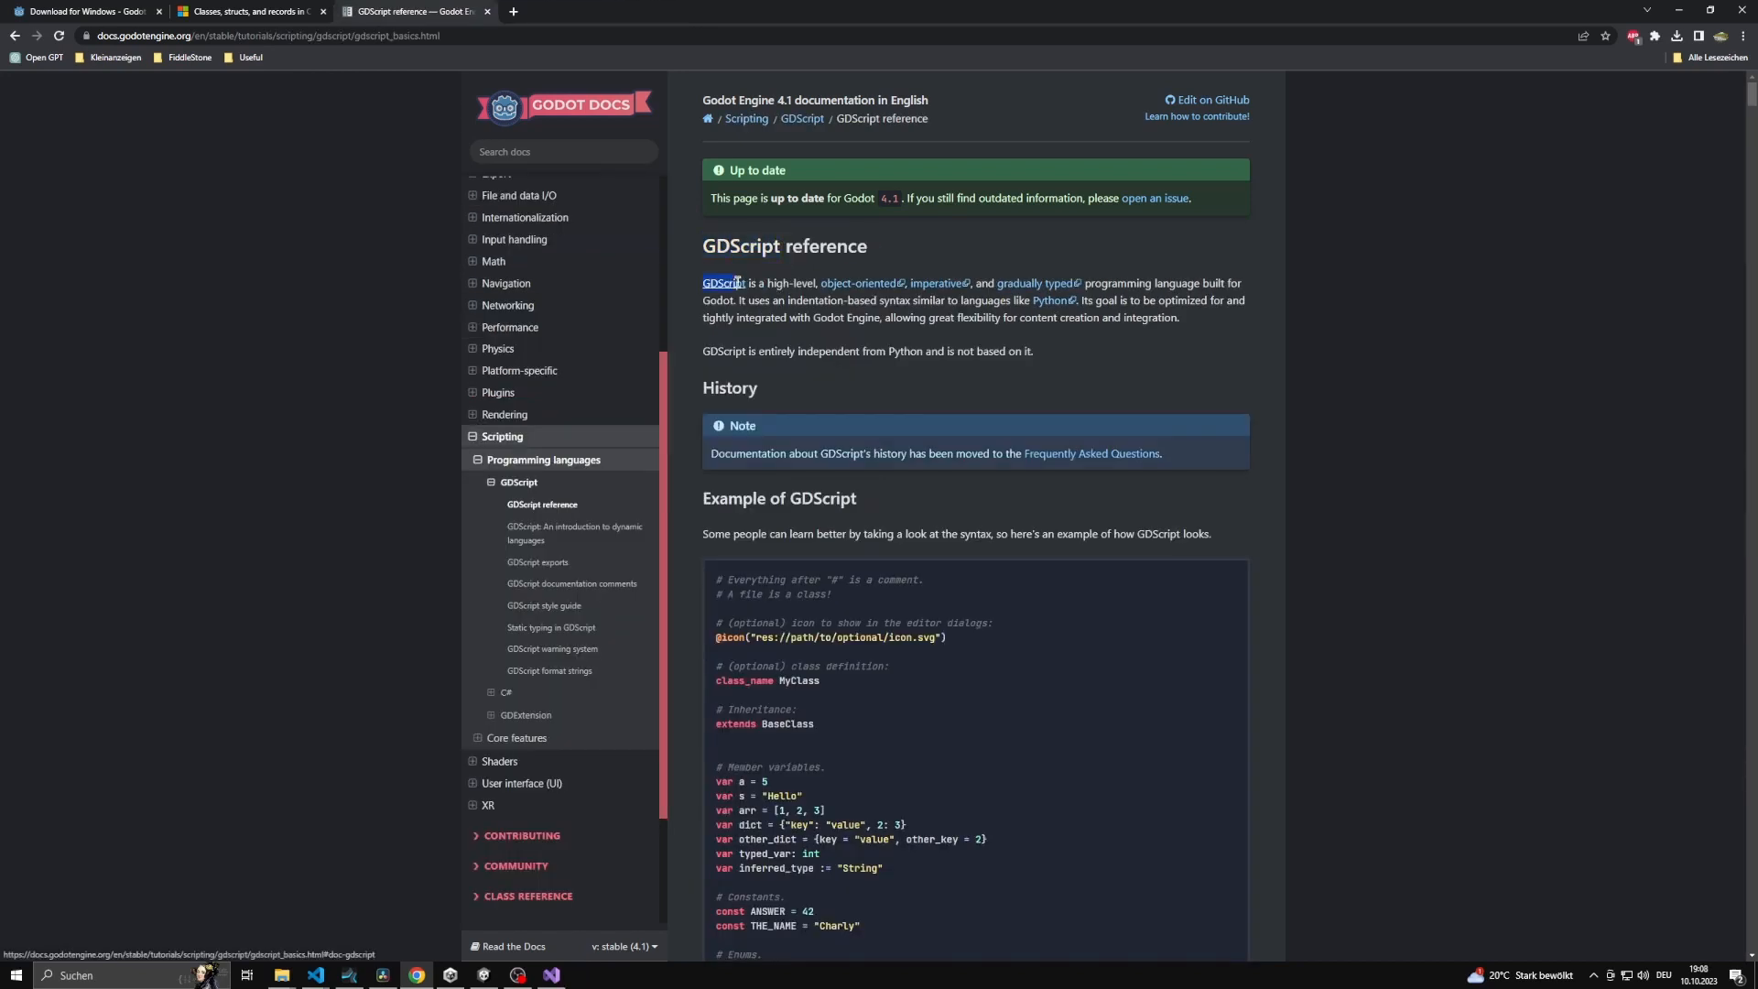
left_click_drag(704, 282, 1126, 282)
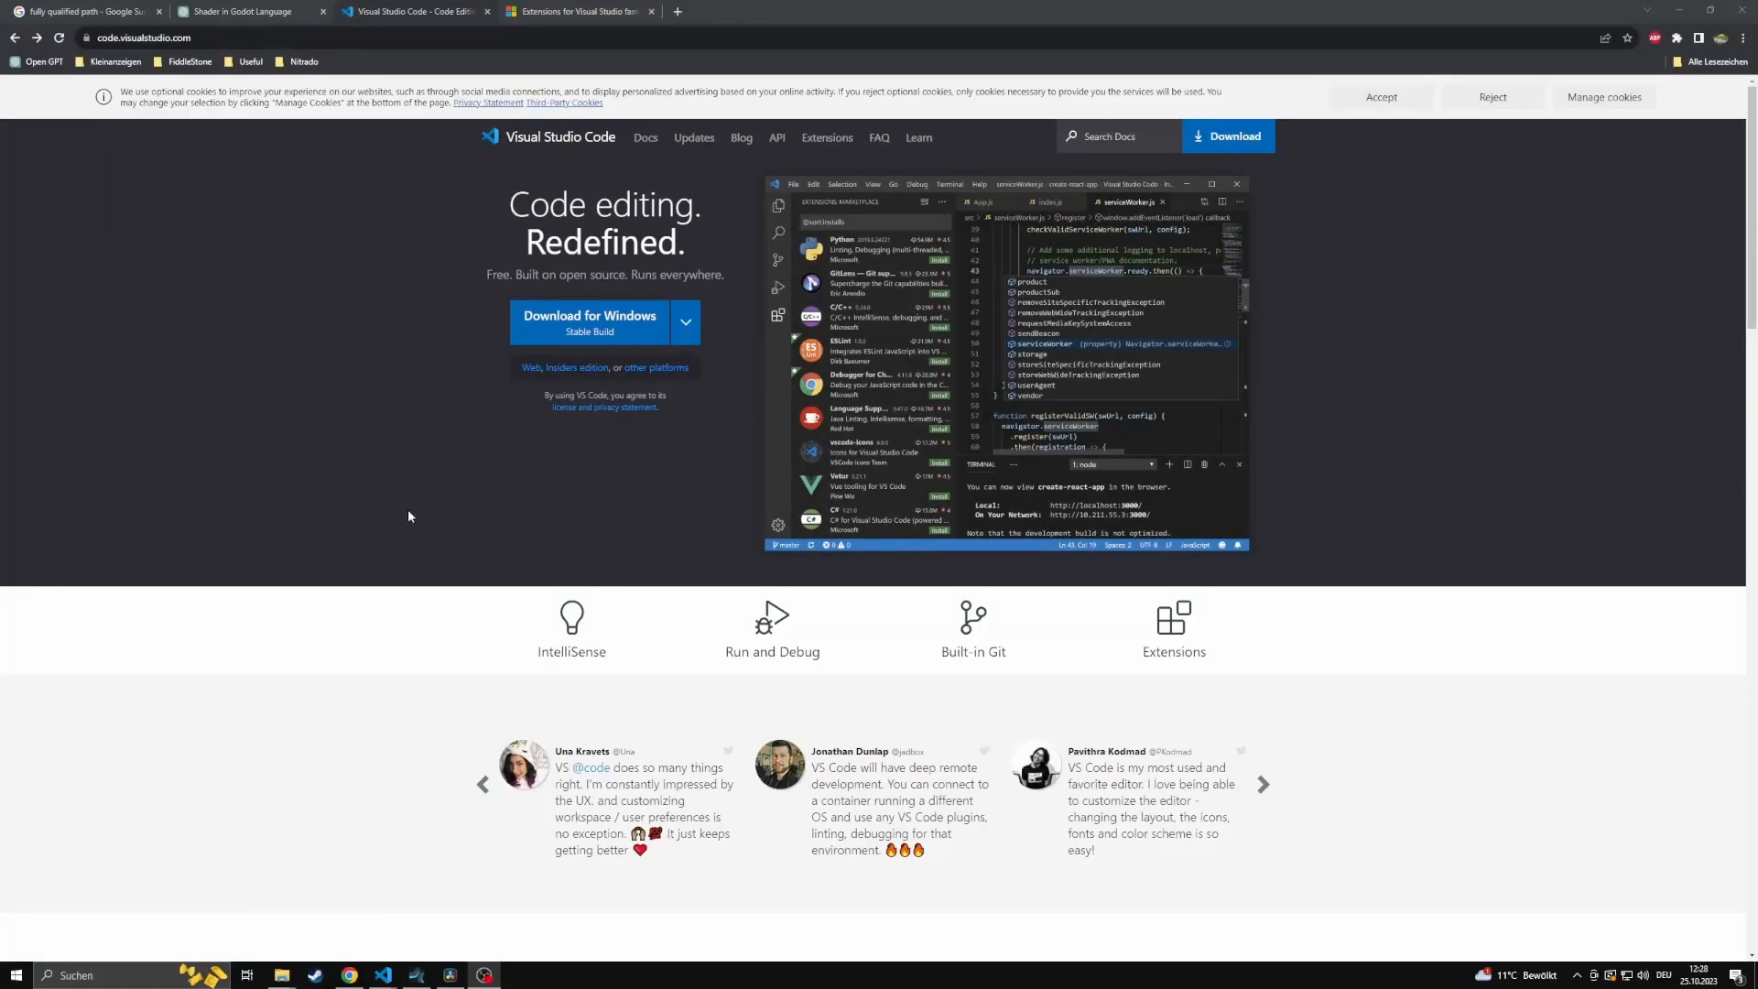
mouse_move(685, 323)
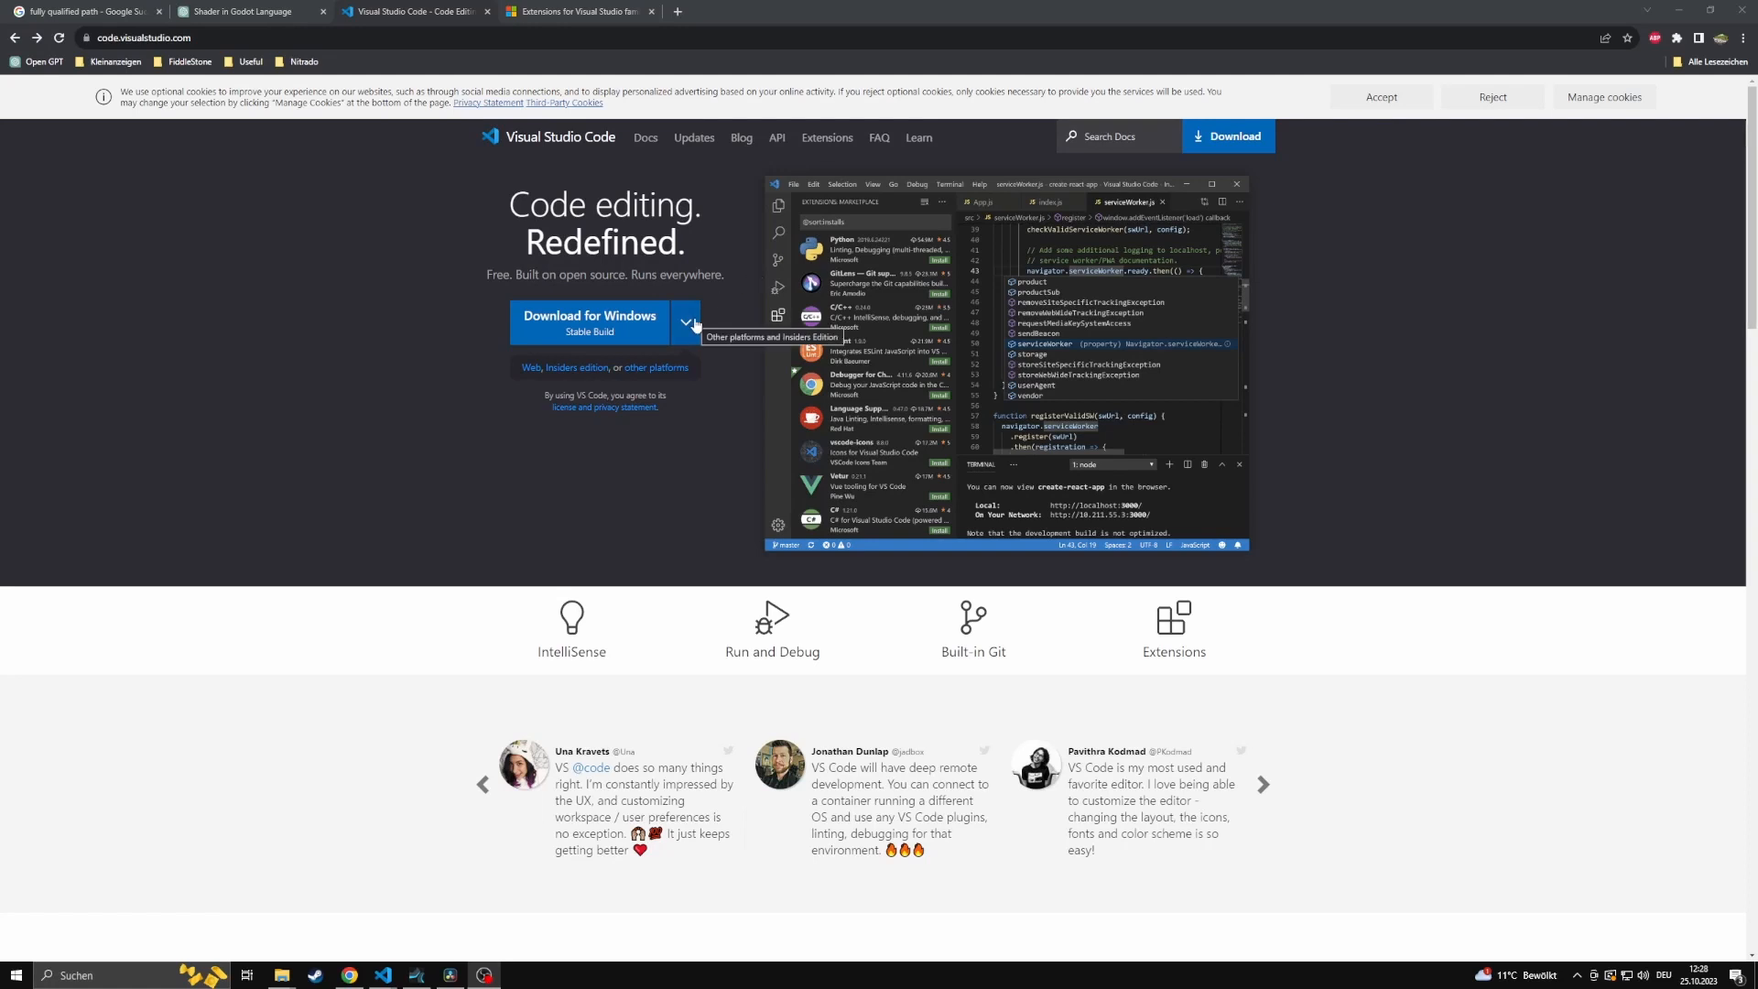
left_click(685, 323)
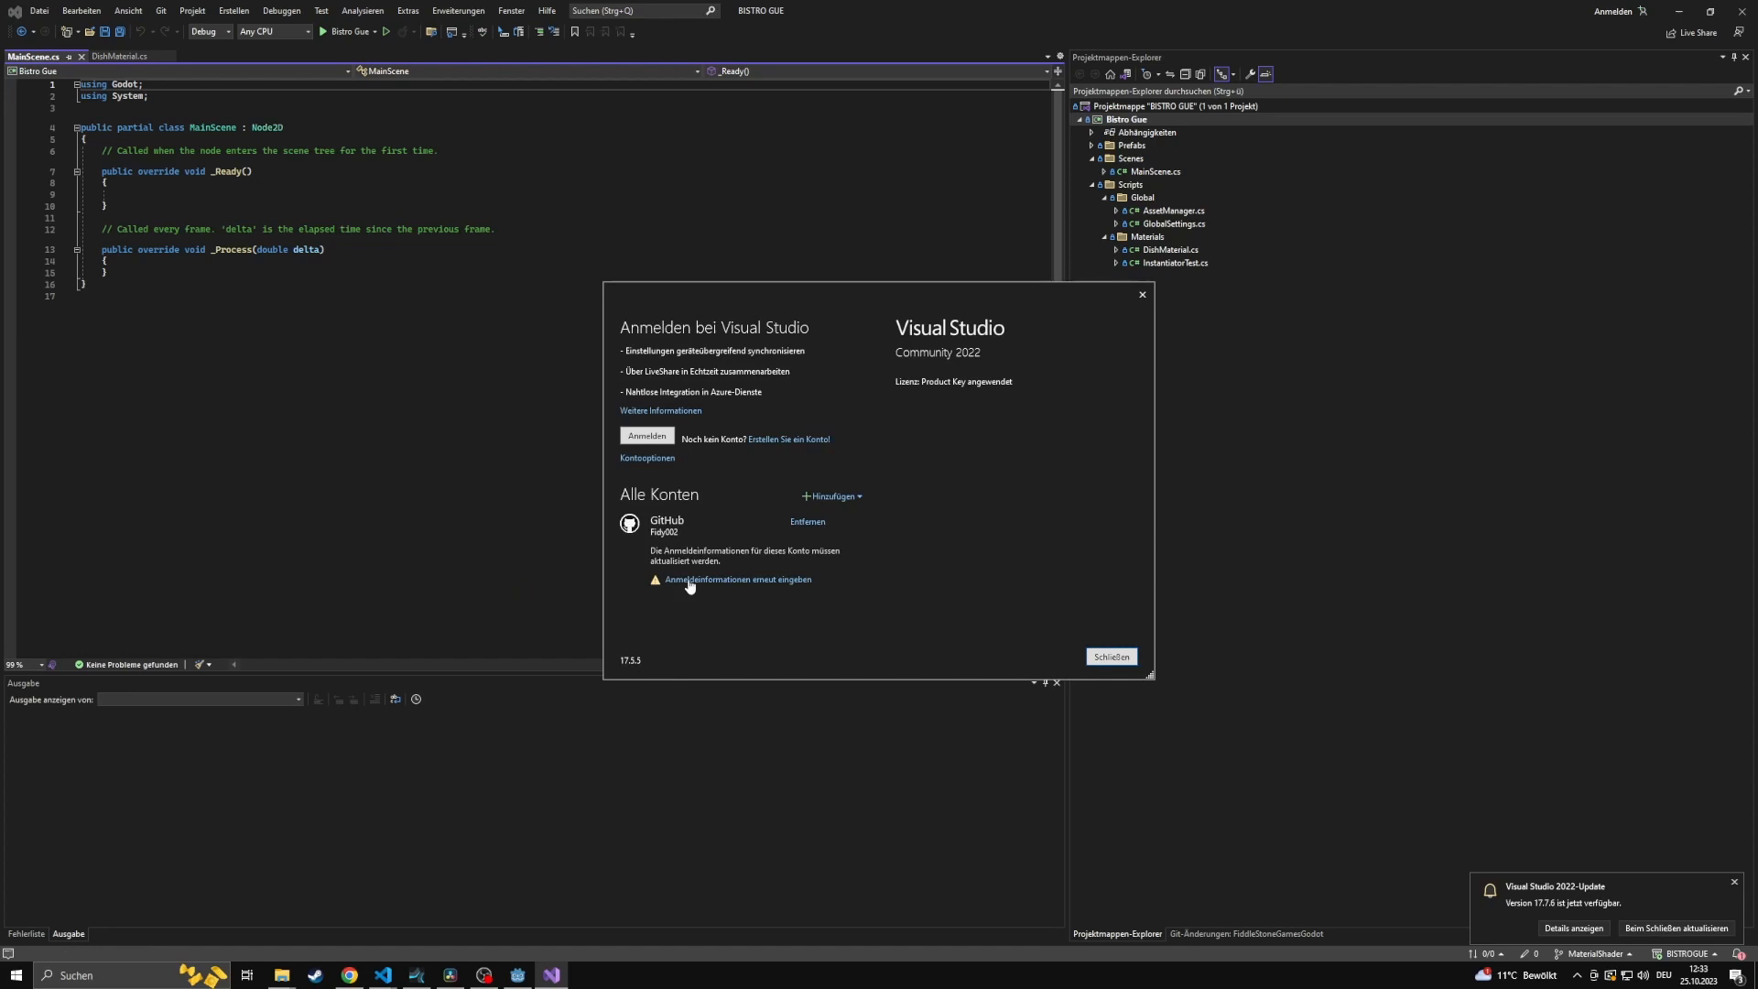
- Look up Godot extensions in the marketplace and view the project's tasks.json dotnet build task
left_click(1110, 655)
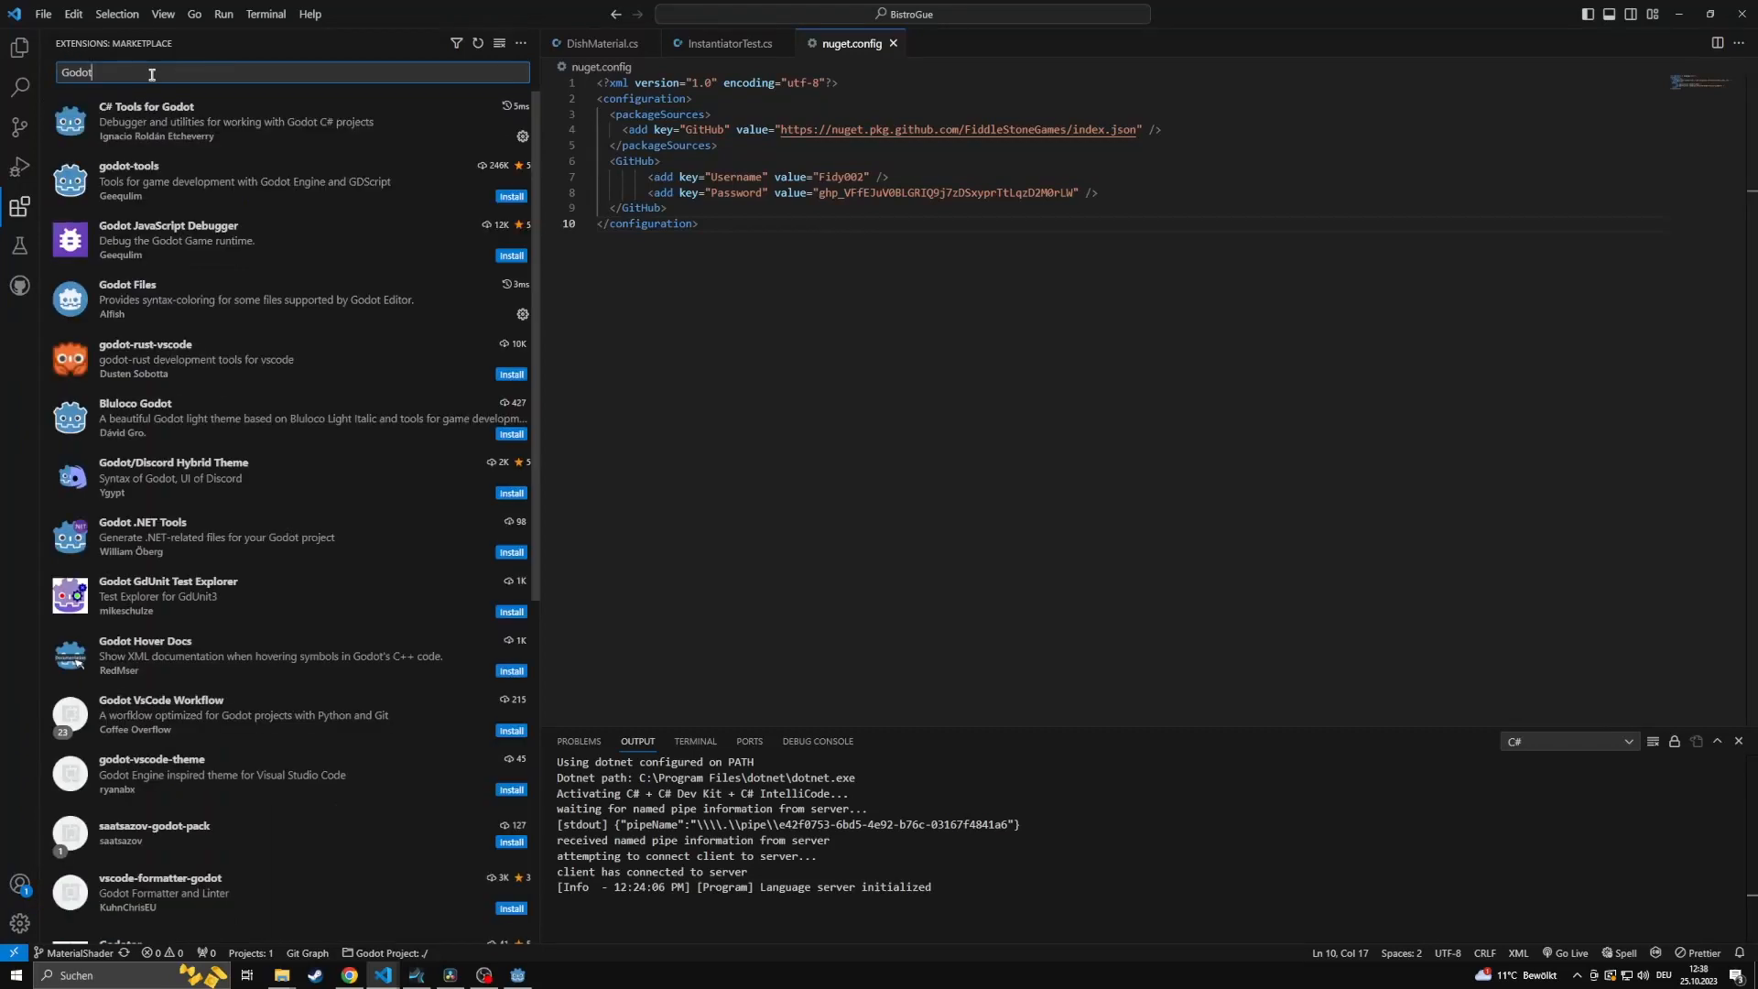
left_click(146, 121)
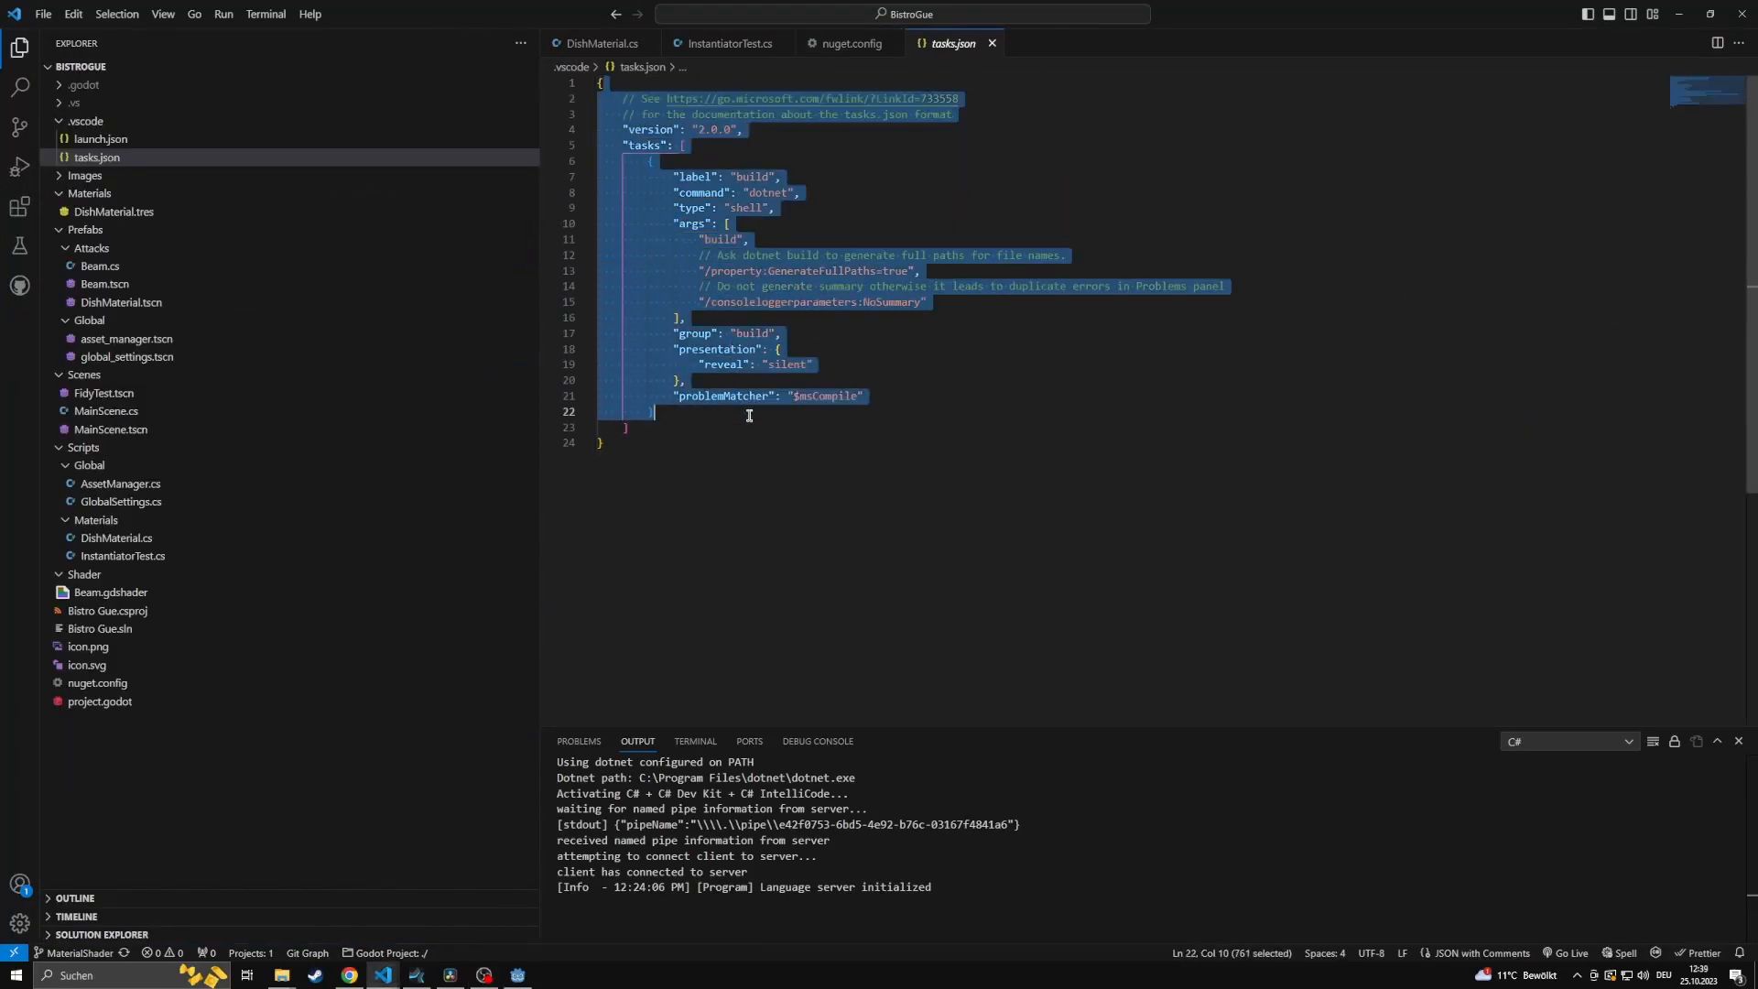
left_click(778, 447)
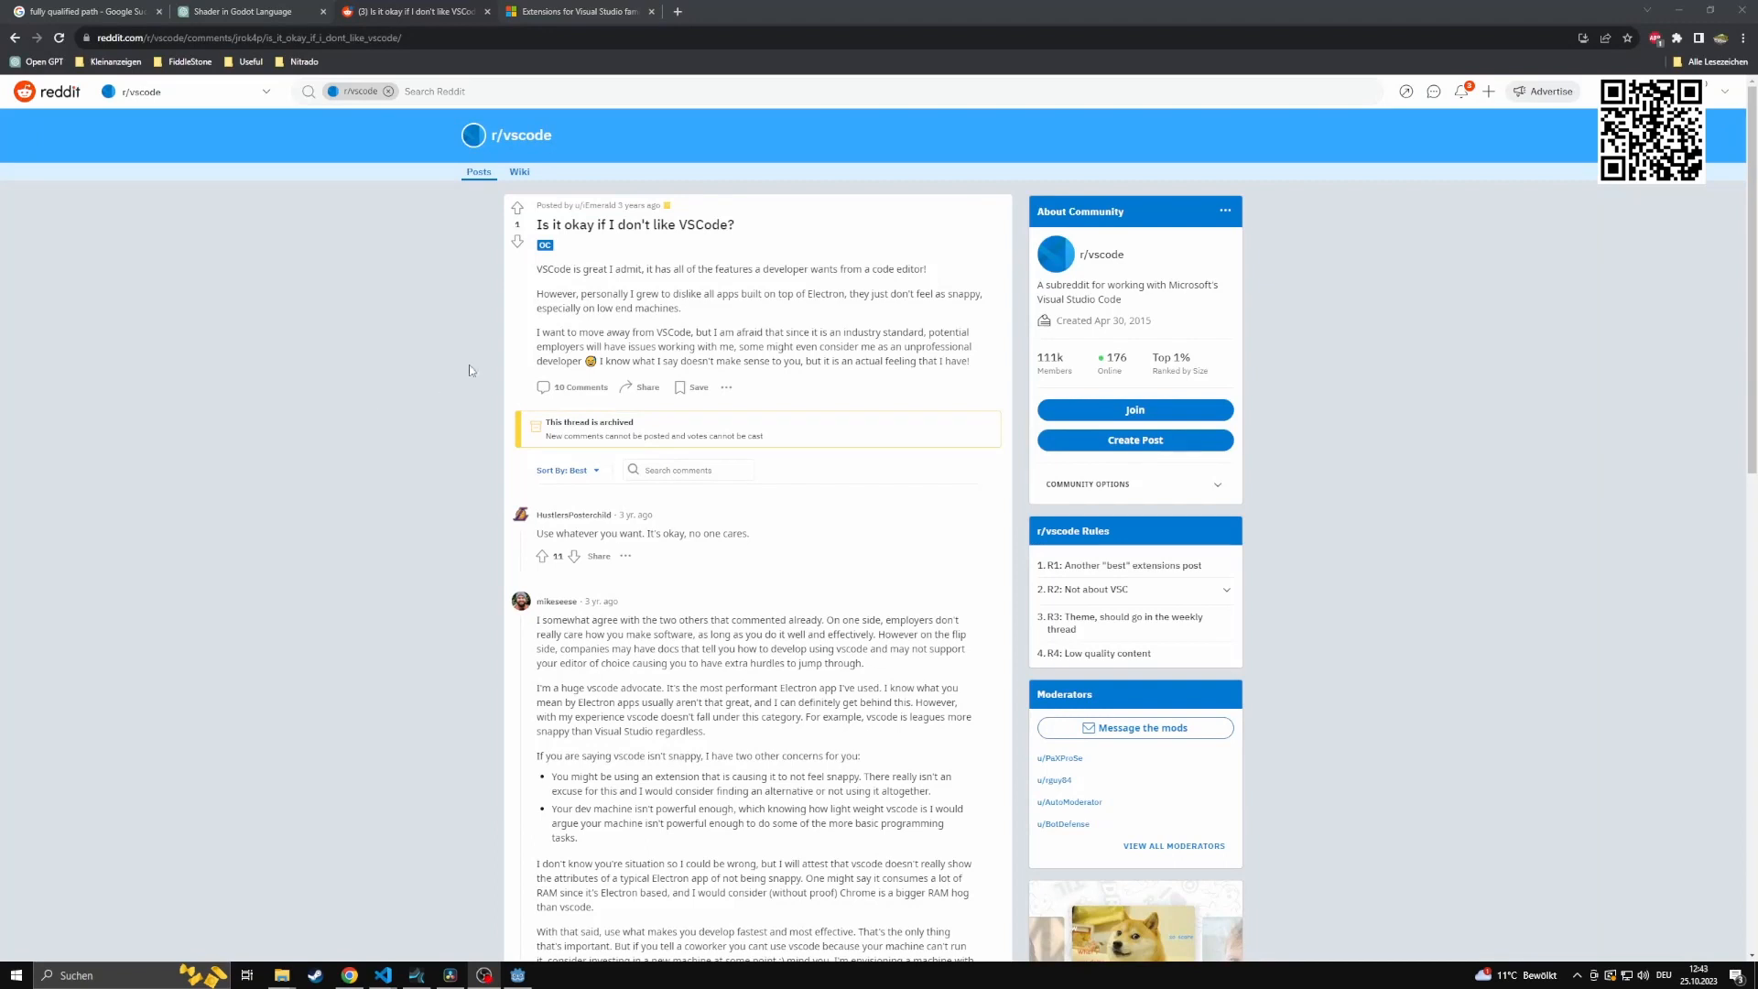
left_click_drag(535, 293, 622, 293)
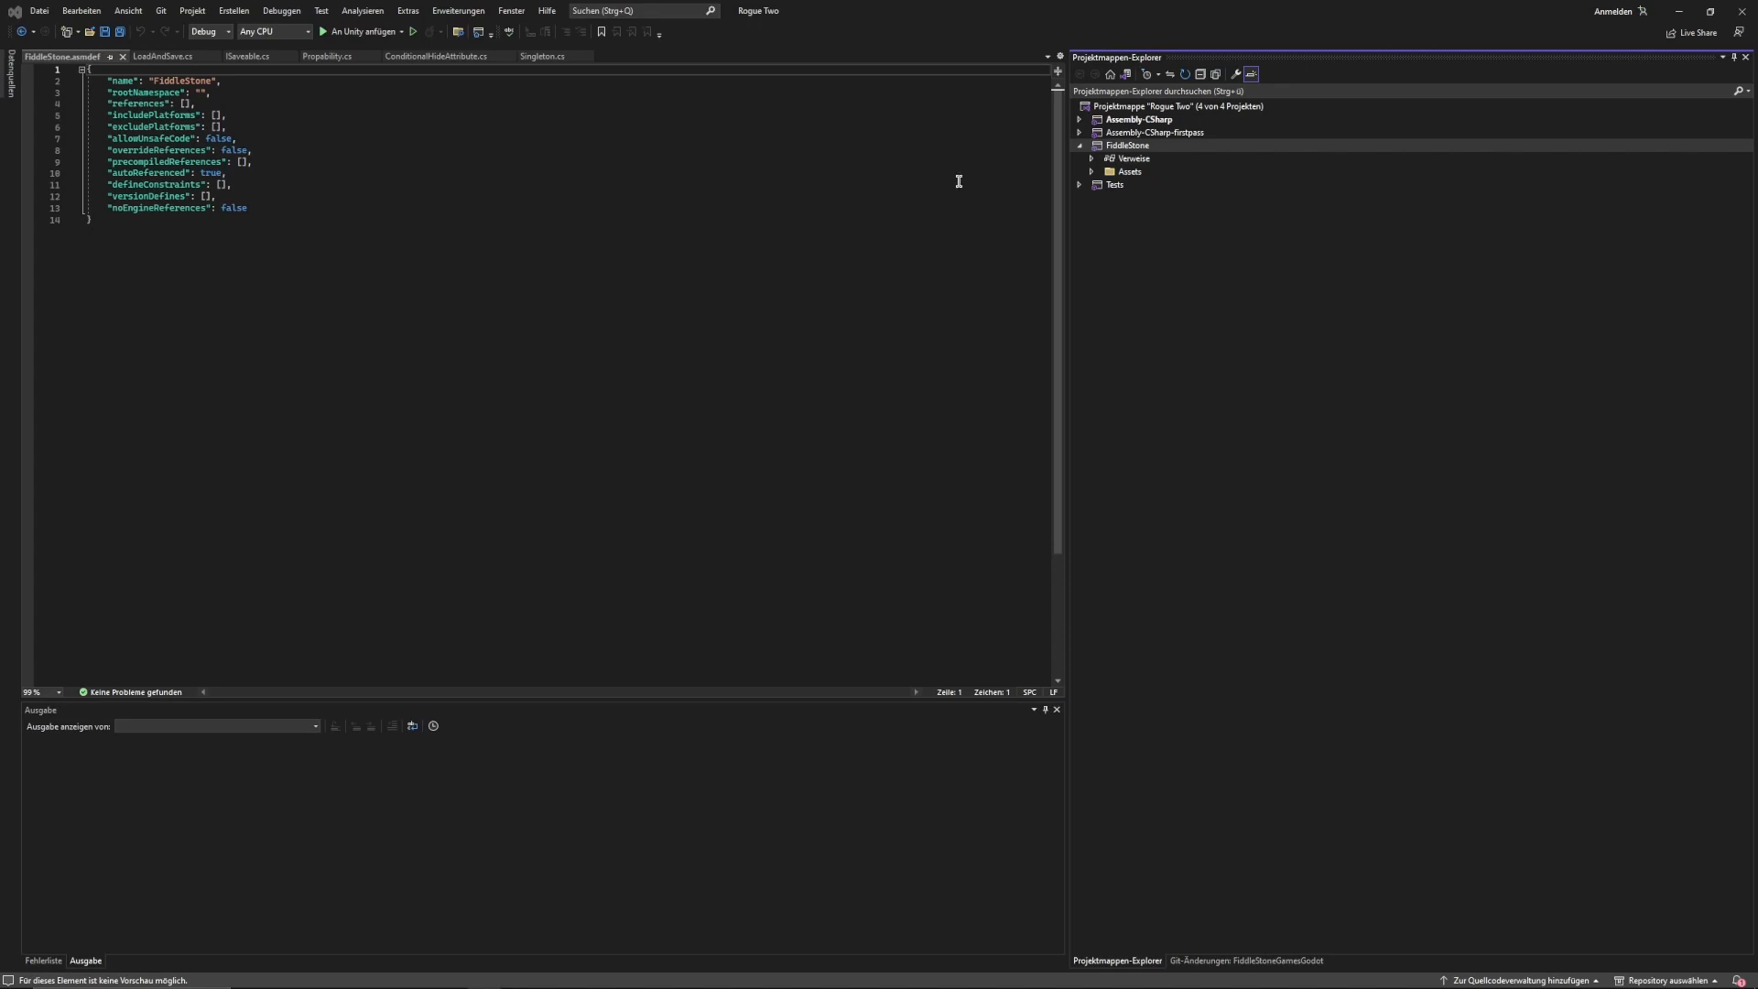
- Expand the FiddleStone General Scripts folders in Solution Explorer and view a script in the editor
left_click(1095, 172)
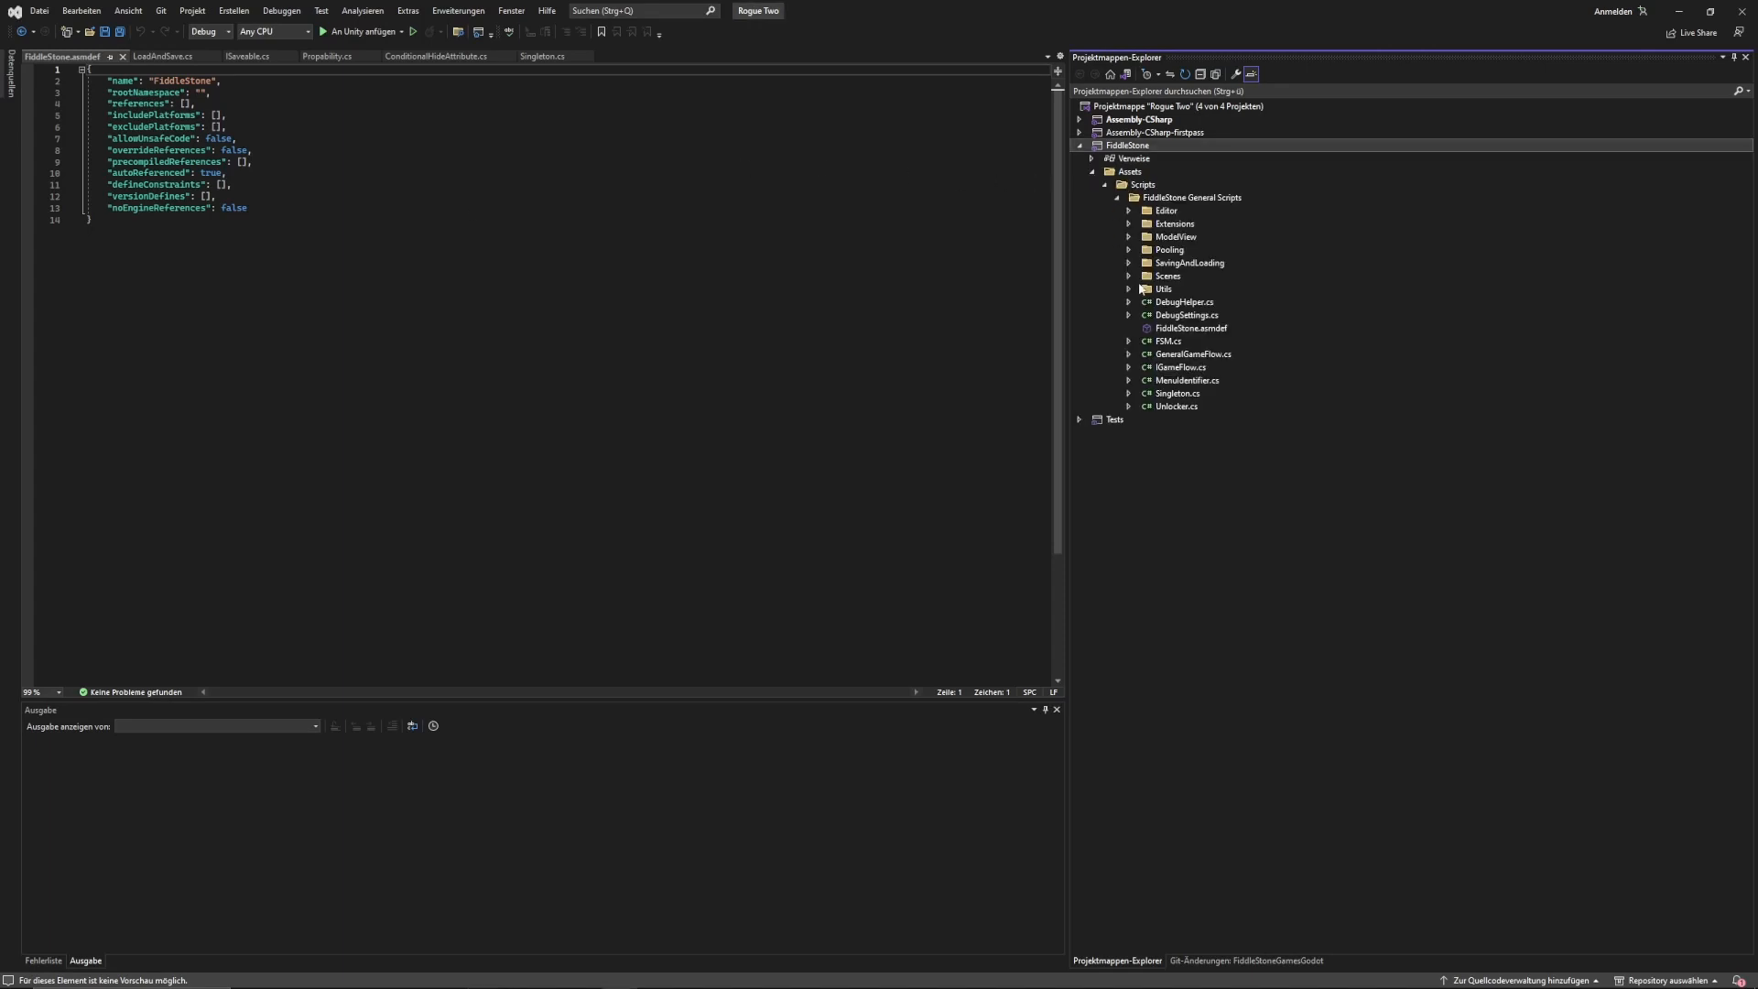
left_click(1178, 394)
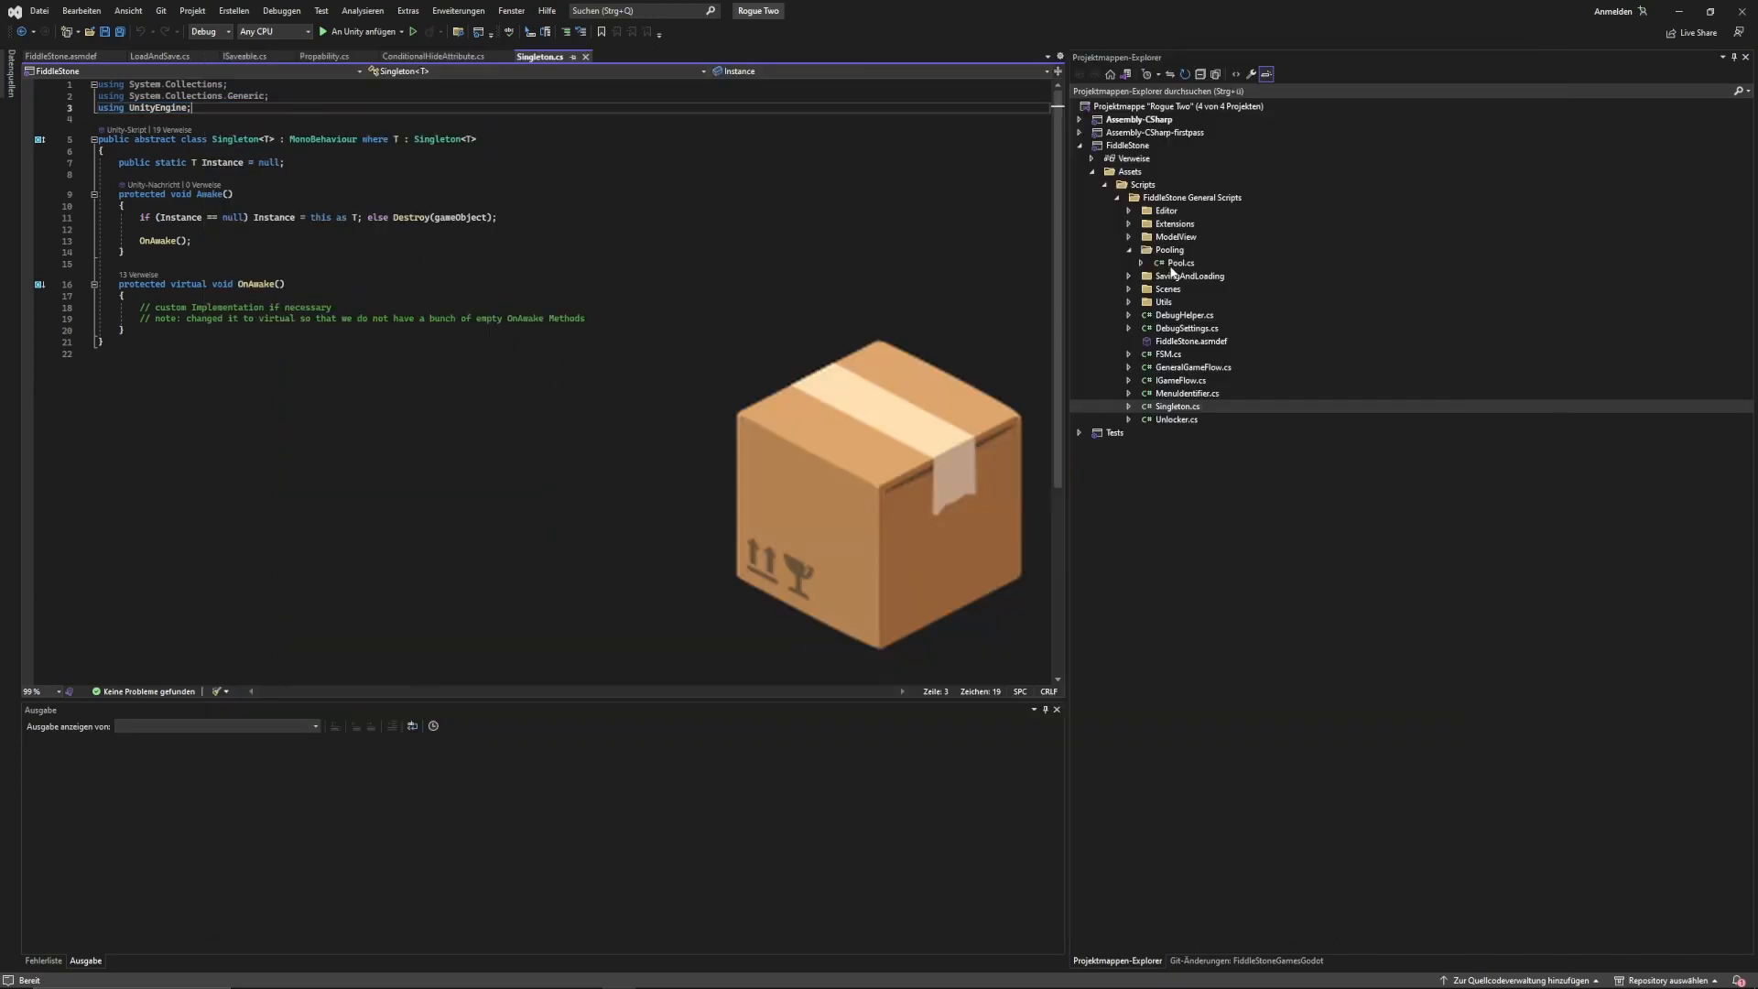
double_click(1181, 262)
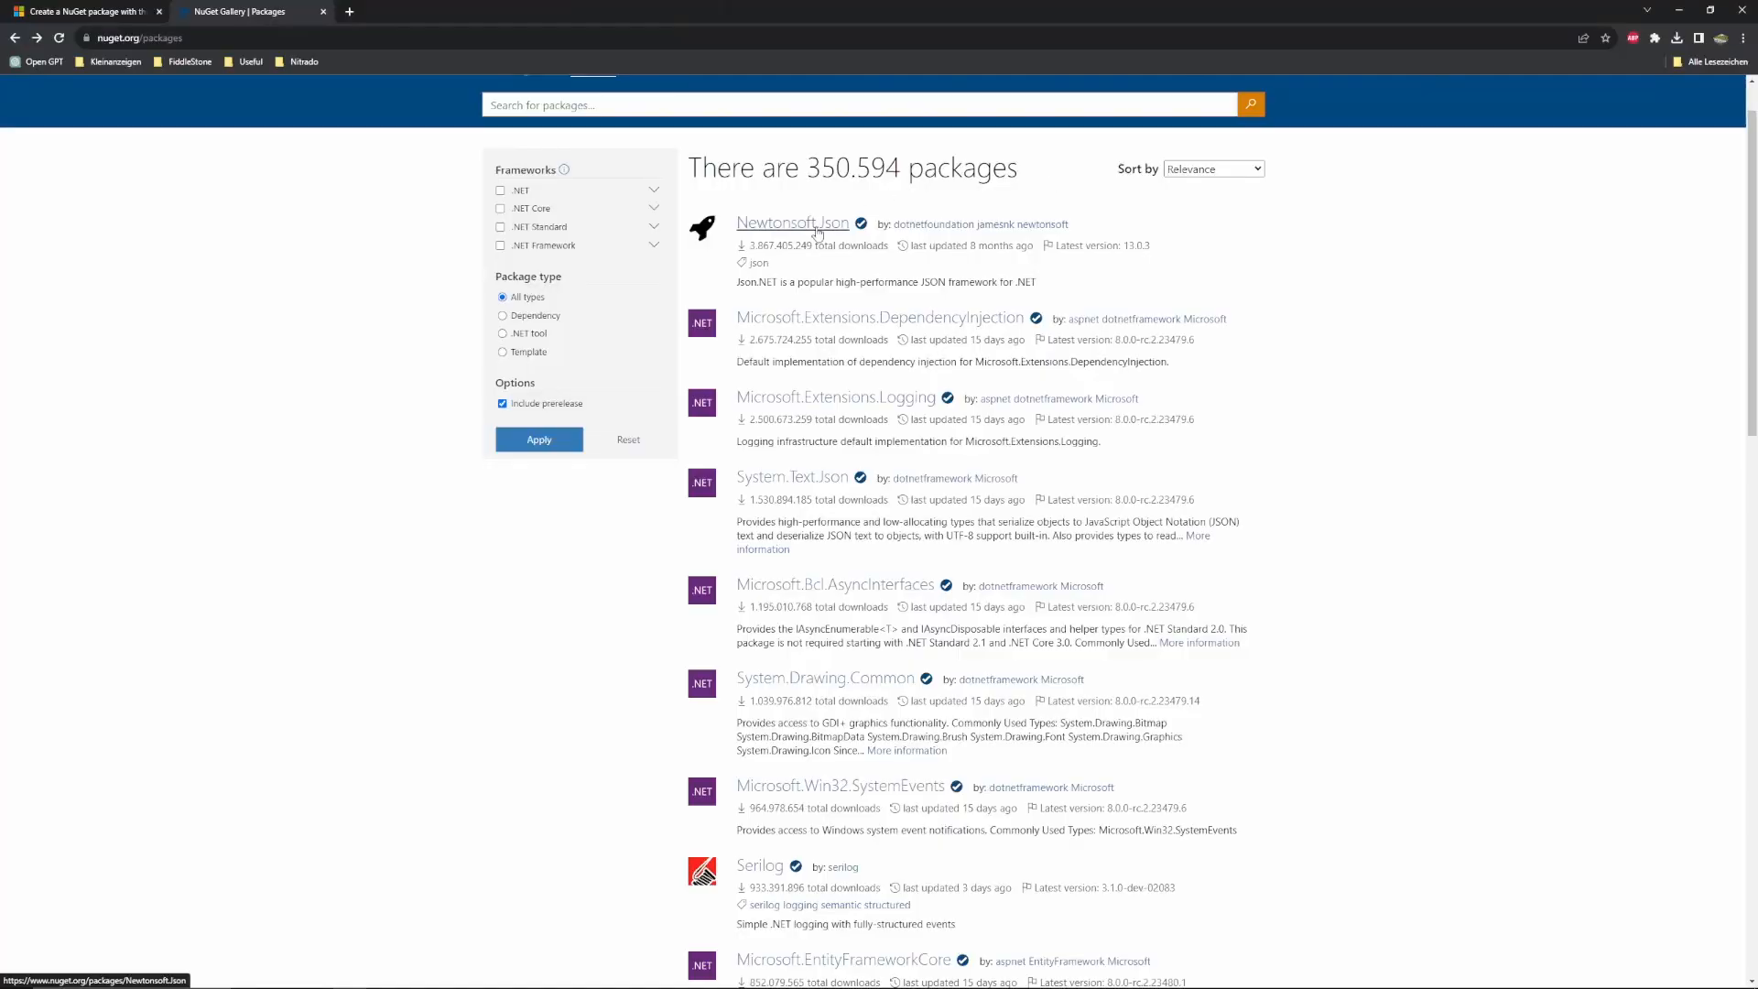
- View the Newtonsoft.Json package page, then move to a GitHub repository's Actions workflow runs
left_click(793, 221)
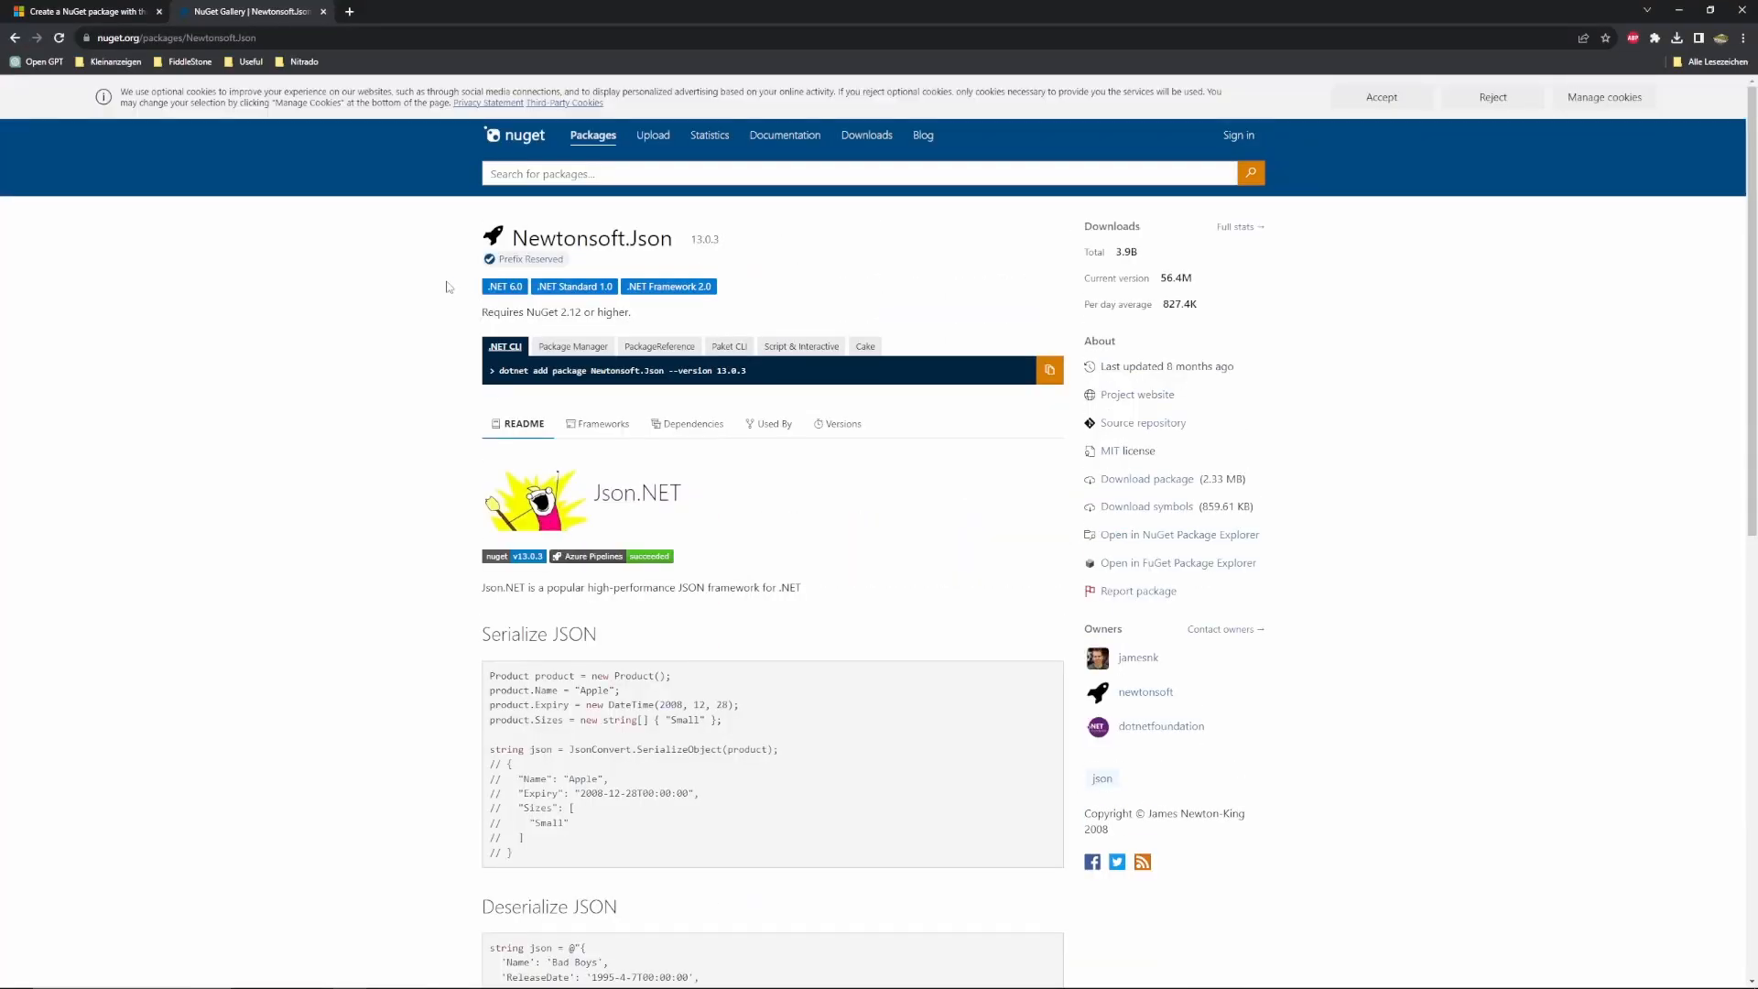
left_click(415, 11)
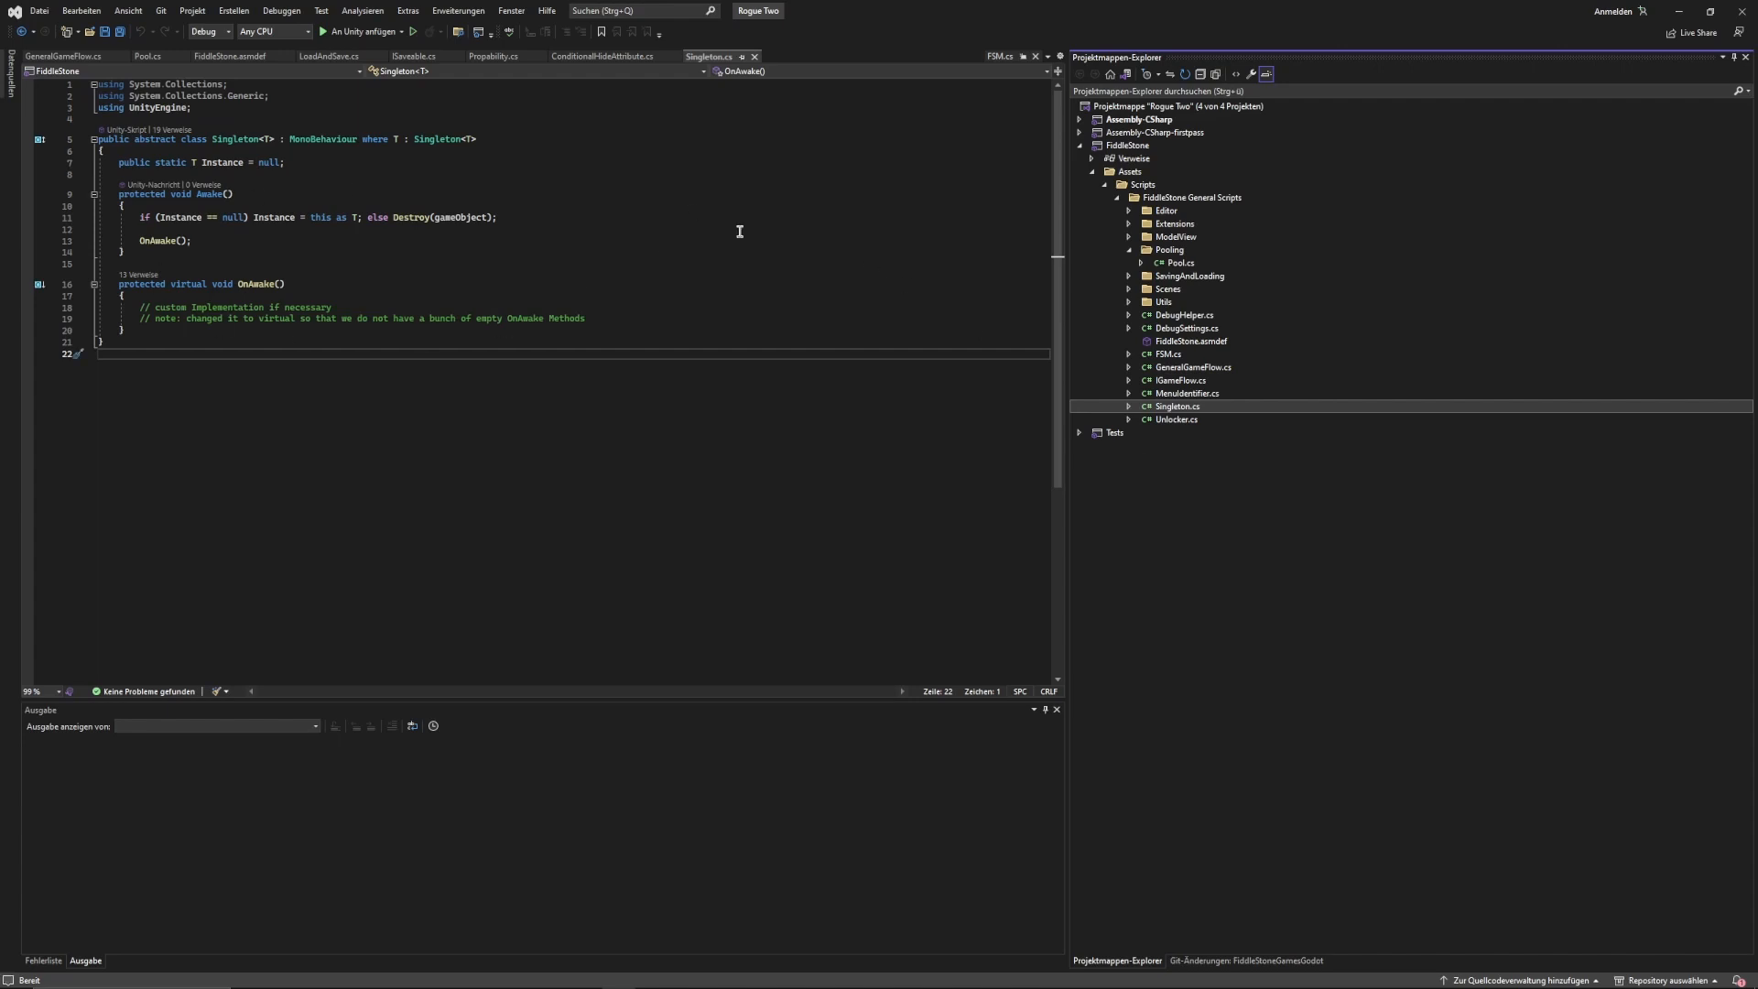
left_click(1175, 262)
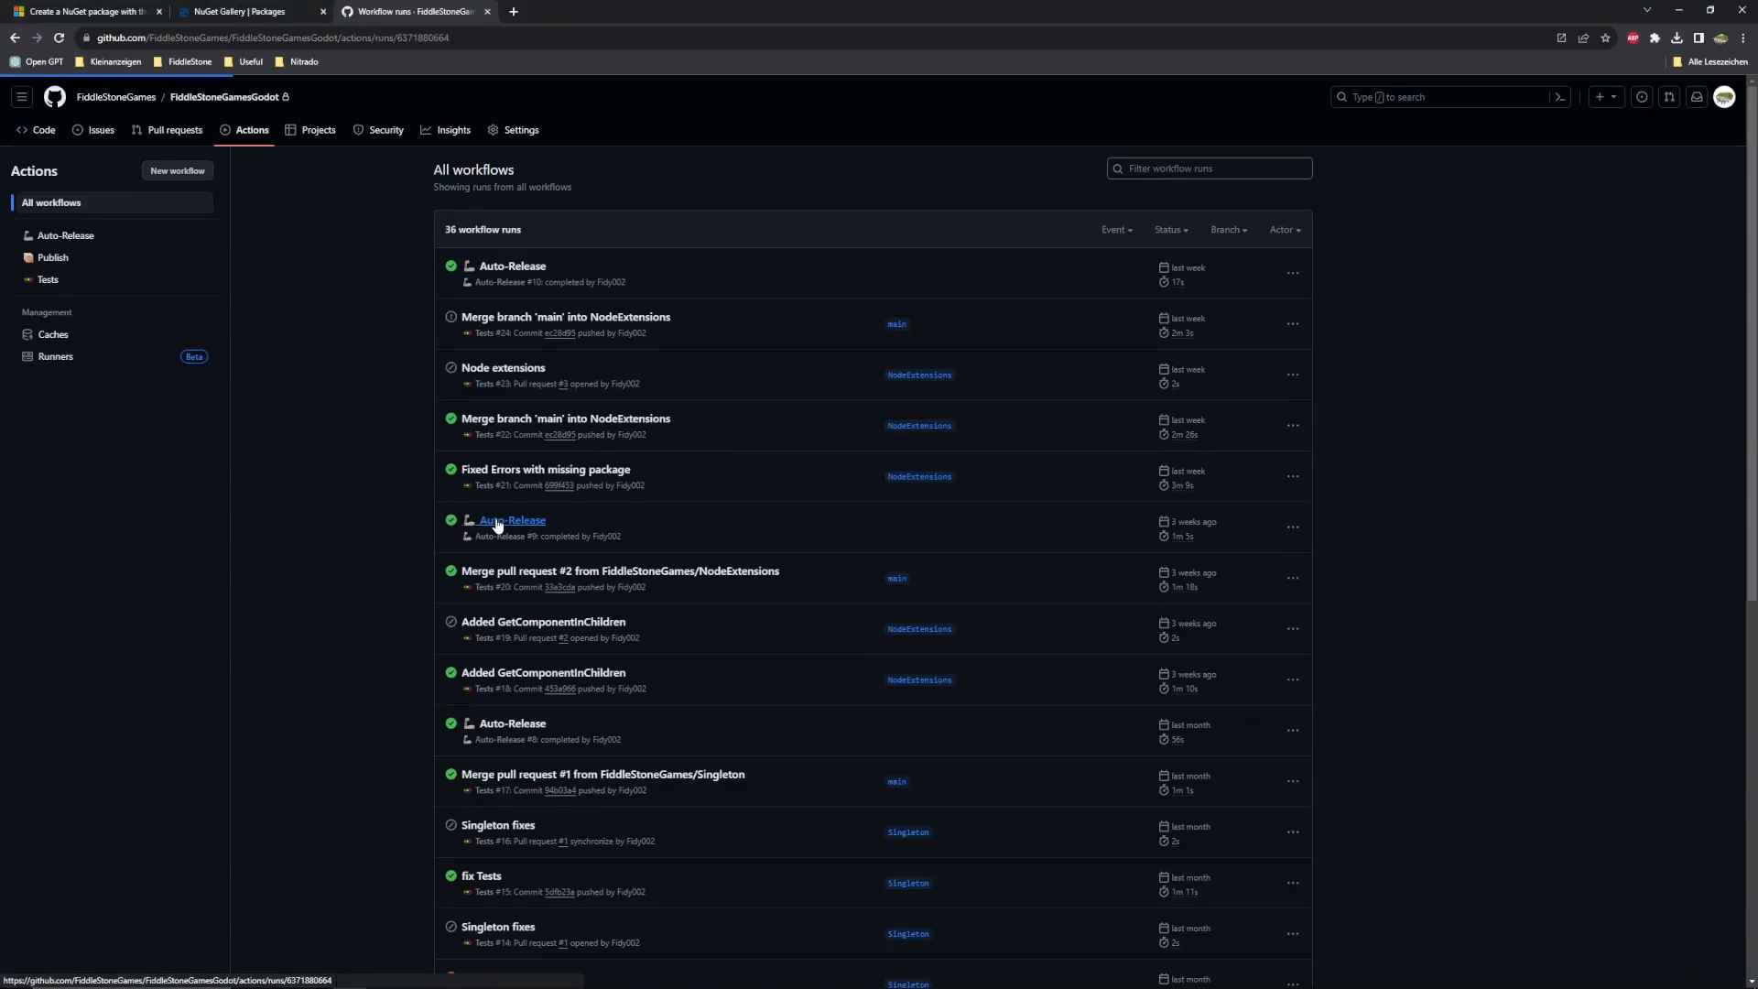
- View the summary of the Auto-Release #9 workflow run with its Publish warnings
left_click(511, 520)
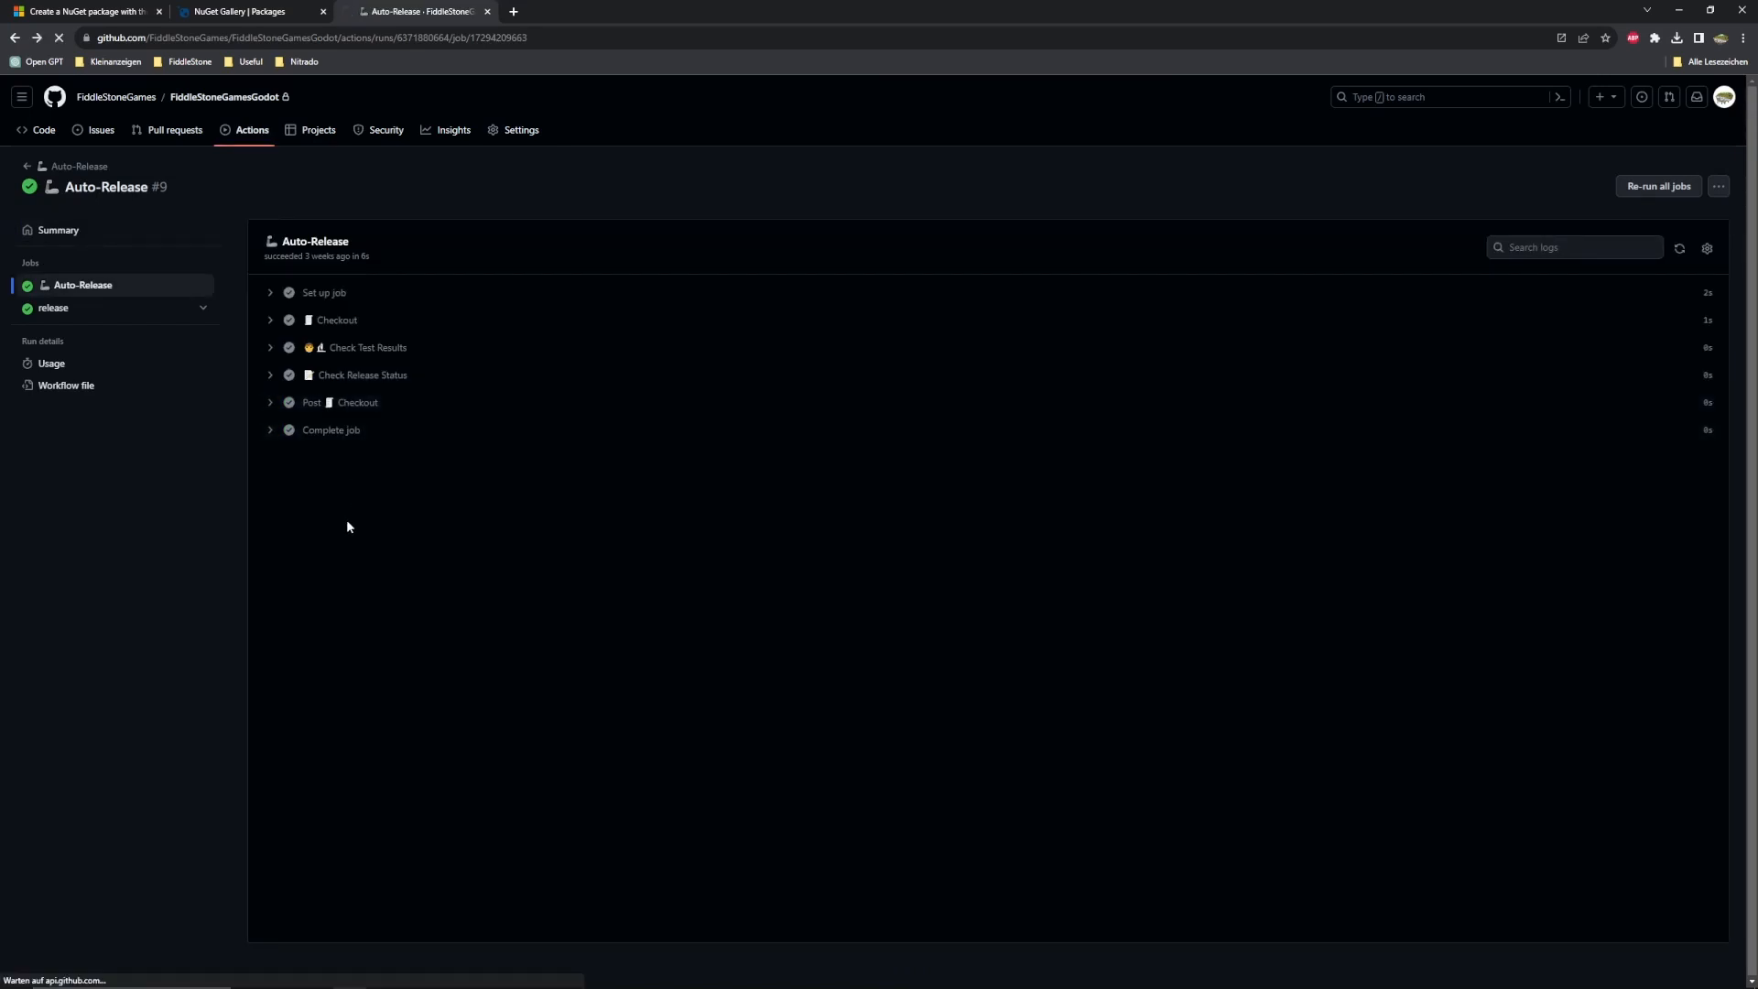
left_click(59, 231)
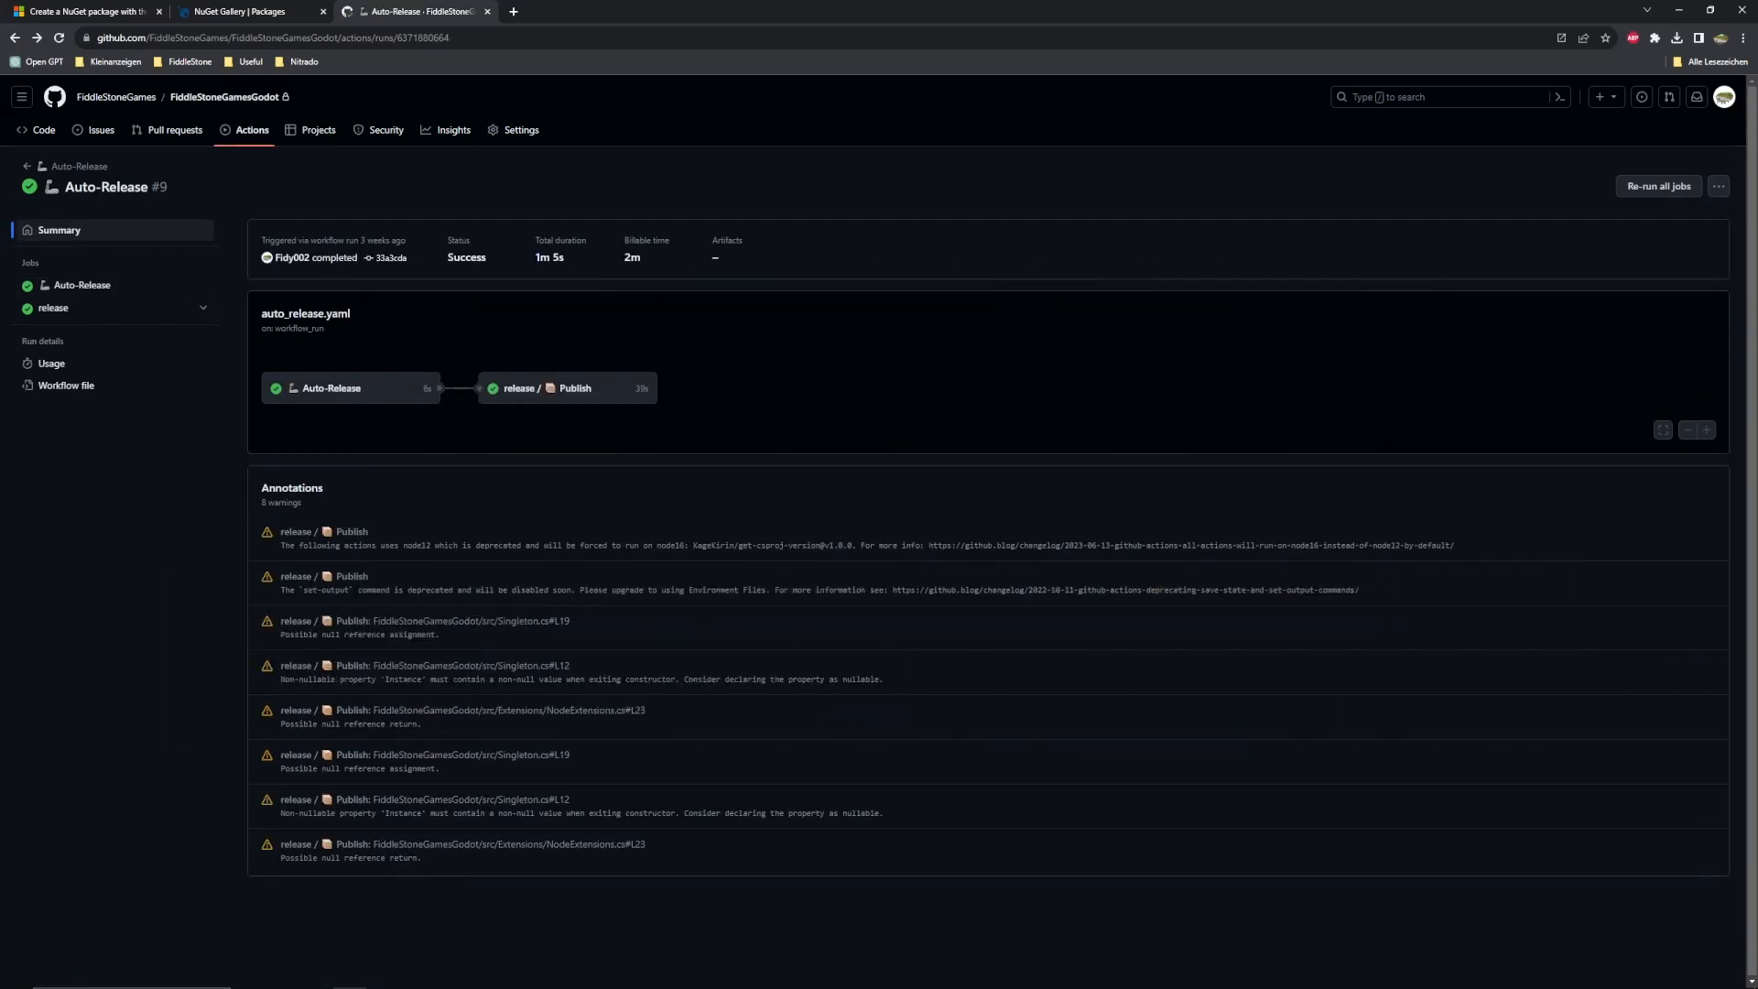